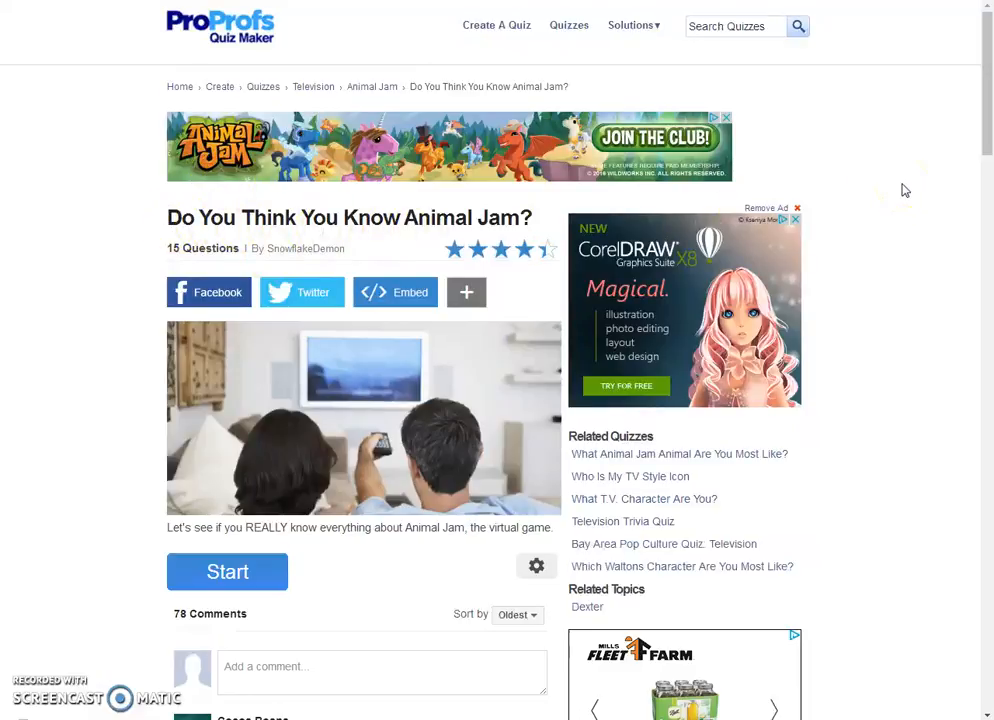
{"action": "mouse_move", "coordinate": [420, 380]}
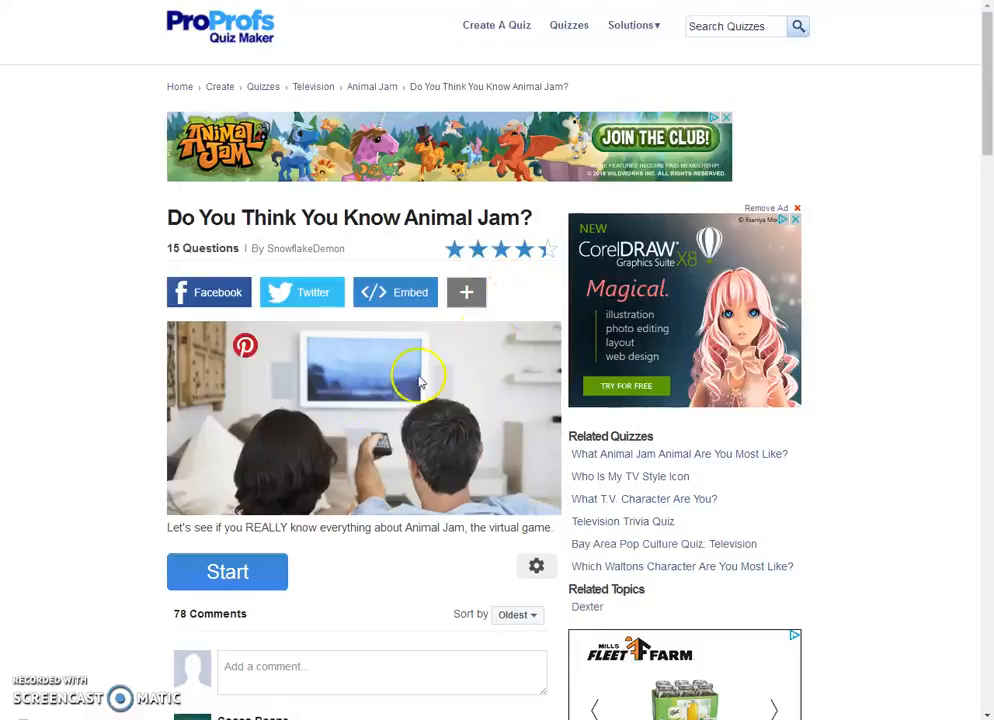
Step: Start the quiz, answer False to the penguin question and continue to question 2
{"action": "scroll", "scroll_direction": "down", "scroll_amount": 3}
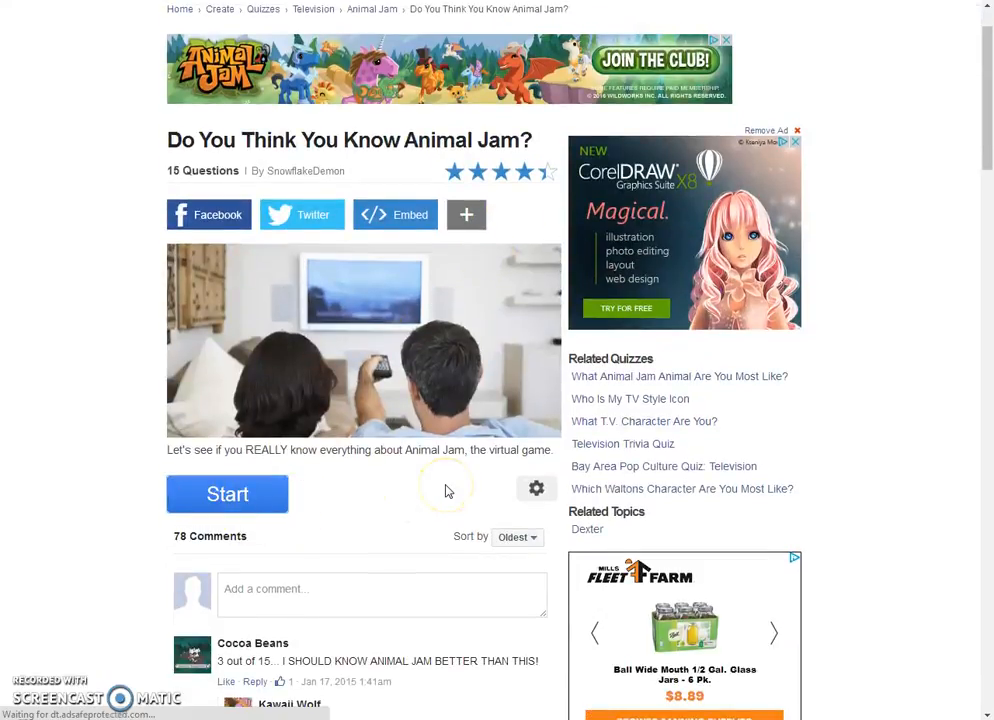
{"action": "left_click", "coordinate": [228, 494]}
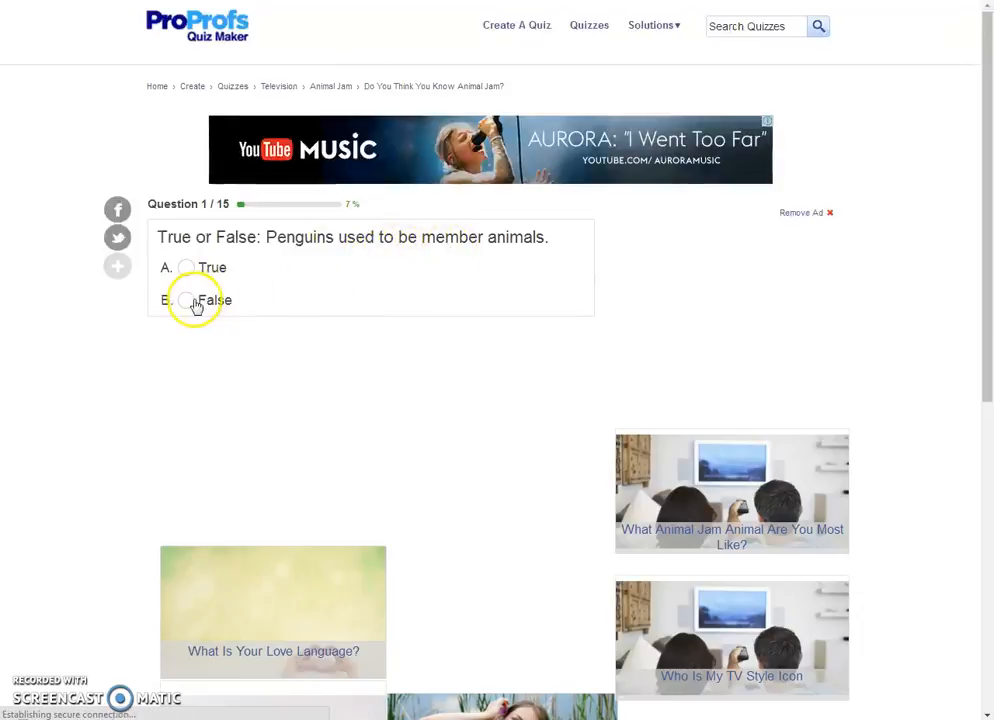
{"action": "left_click", "coordinate": [186, 300]}
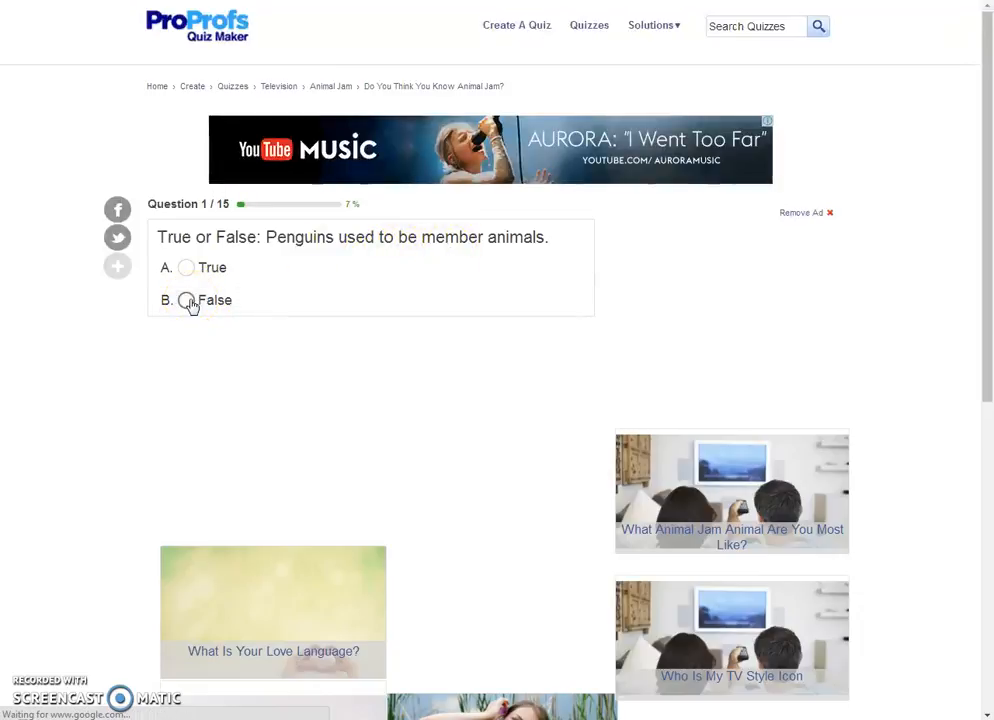
{"action": "left_click", "coordinate": [186, 300]}
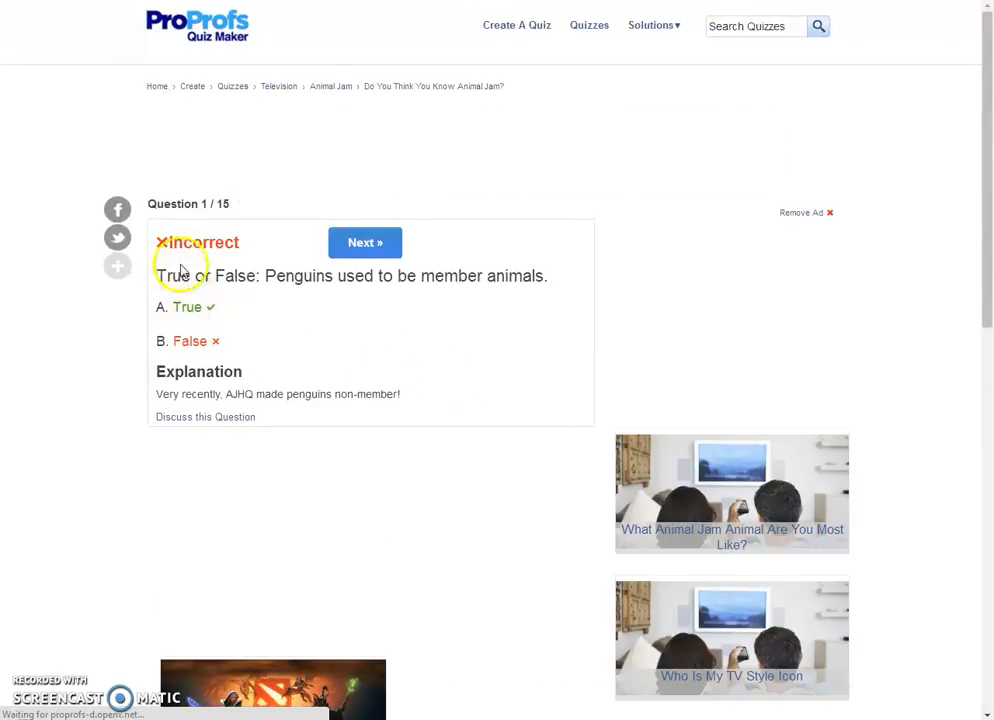
{"action": "mouse_move", "coordinate": [304, 402]}
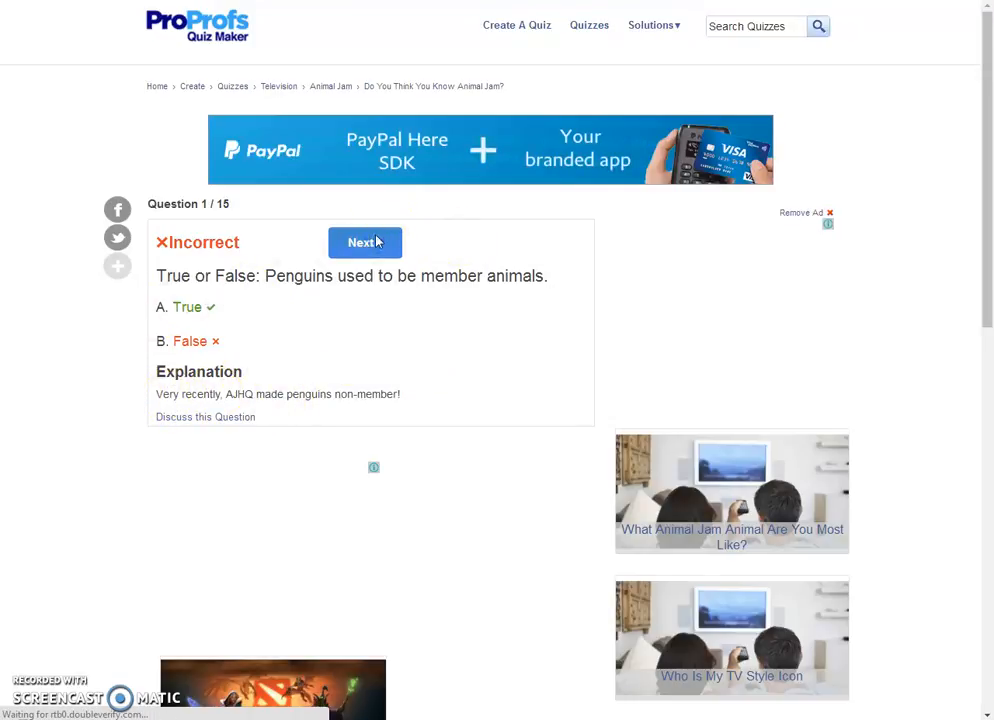
{"action": "left_click", "coordinate": [364, 242]}
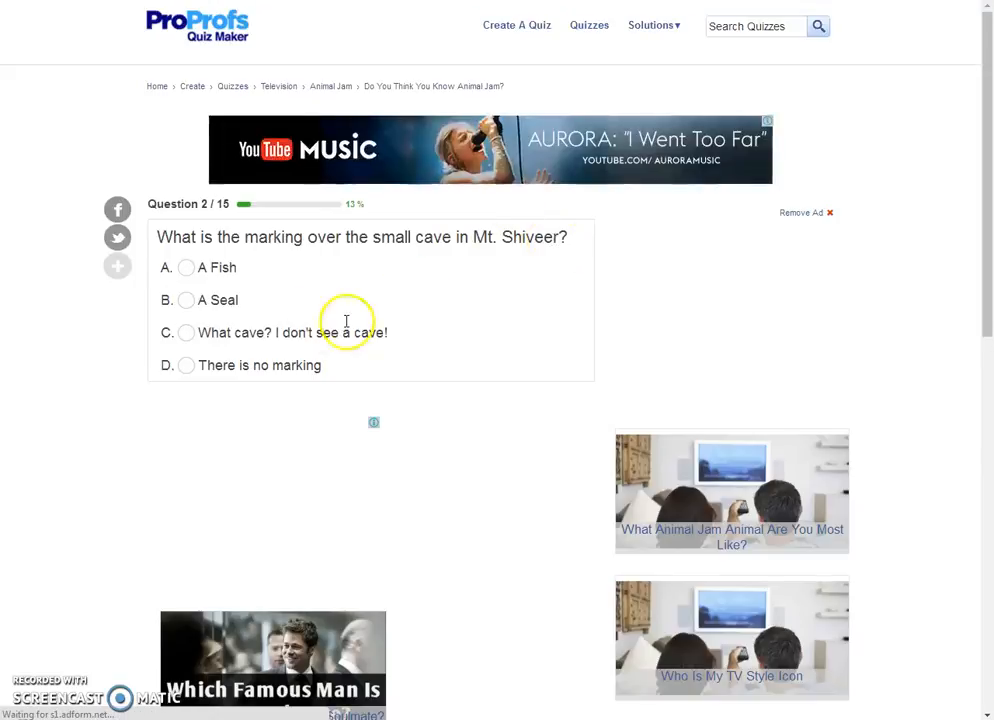
Step: Choose 'There is no marking' for the Mt. Shiveer cave-marking question
{"action": "left_click", "coordinate": [186, 364]}
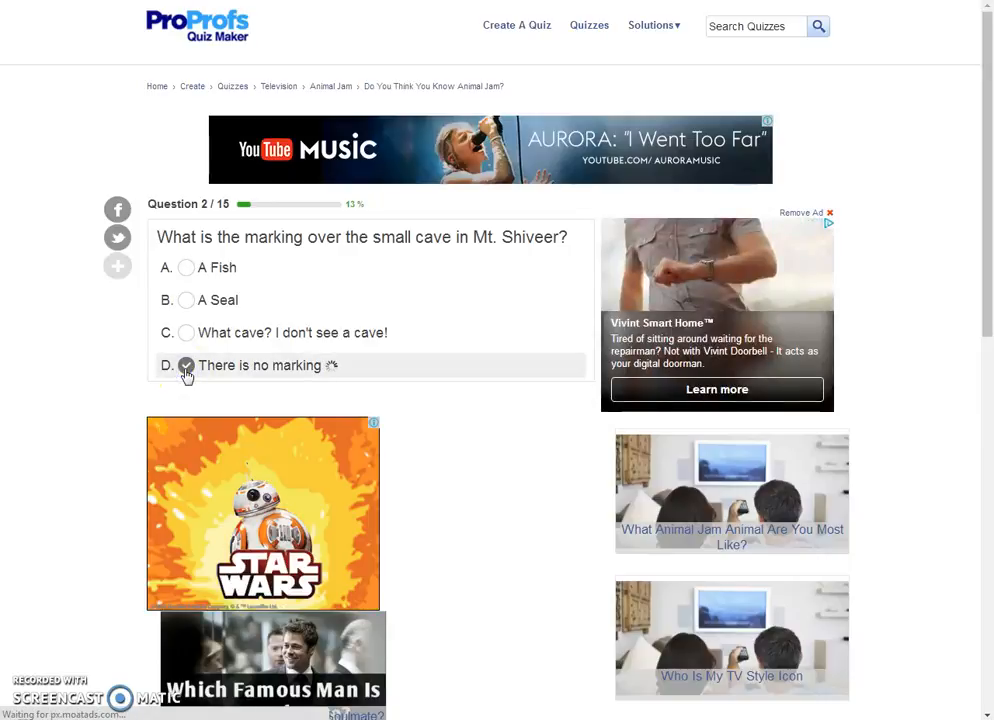
{"action": "left_click", "coordinate": [186, 364]}
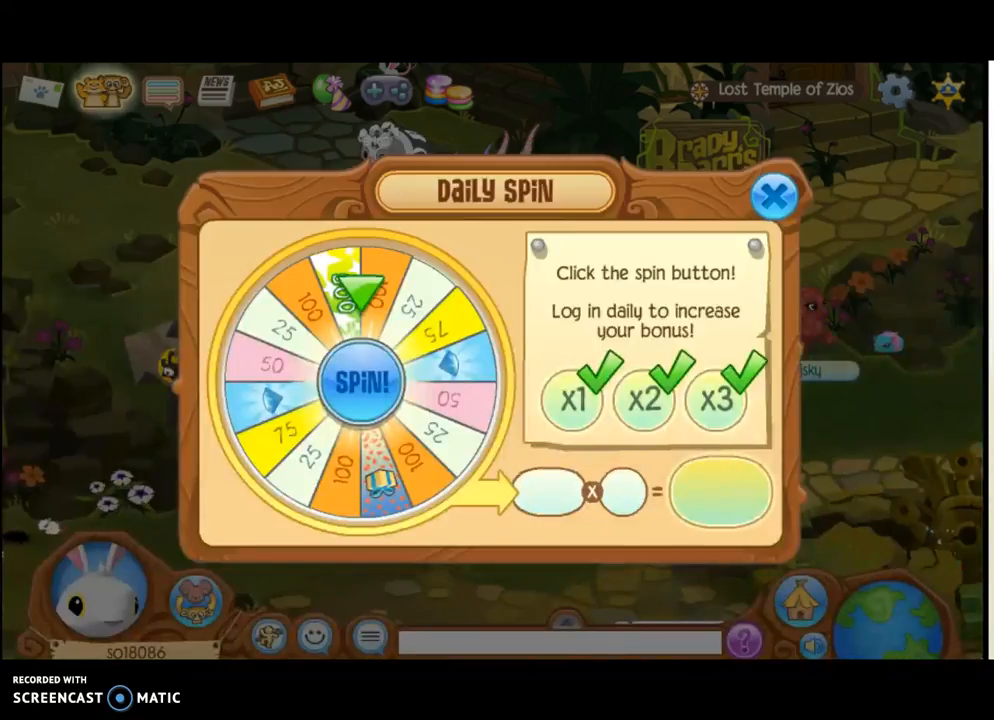
Step: Spin the daily prize wheel and claim the gift it lands on
{"action": "left_click", "coordinate": [362, 382]}
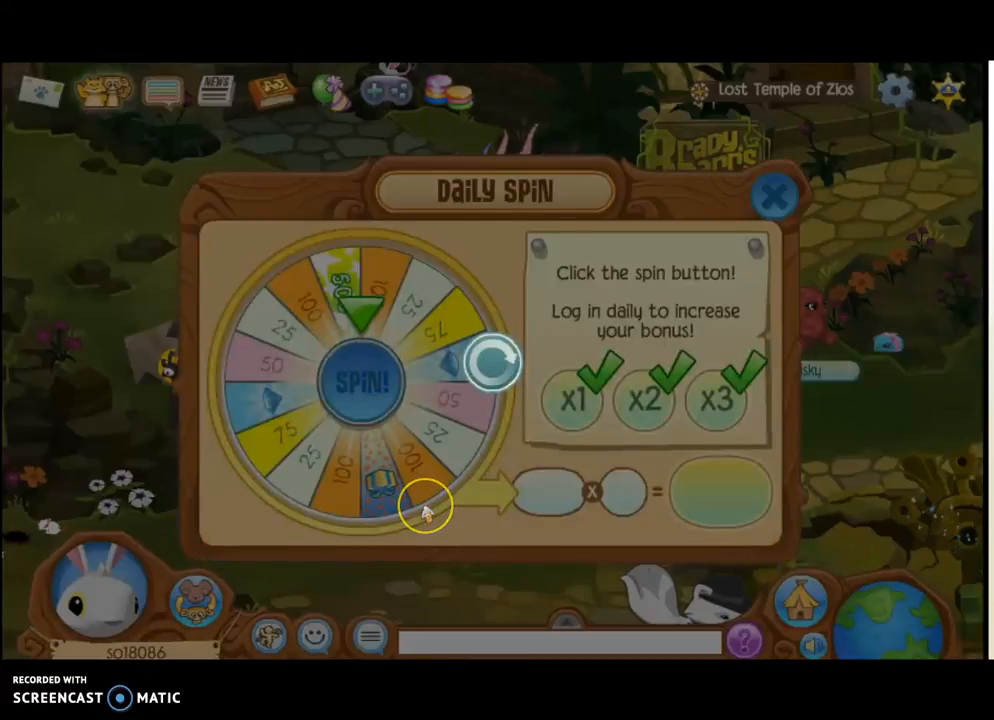
{"action": "left_click", "coordinate": [364, 380]}
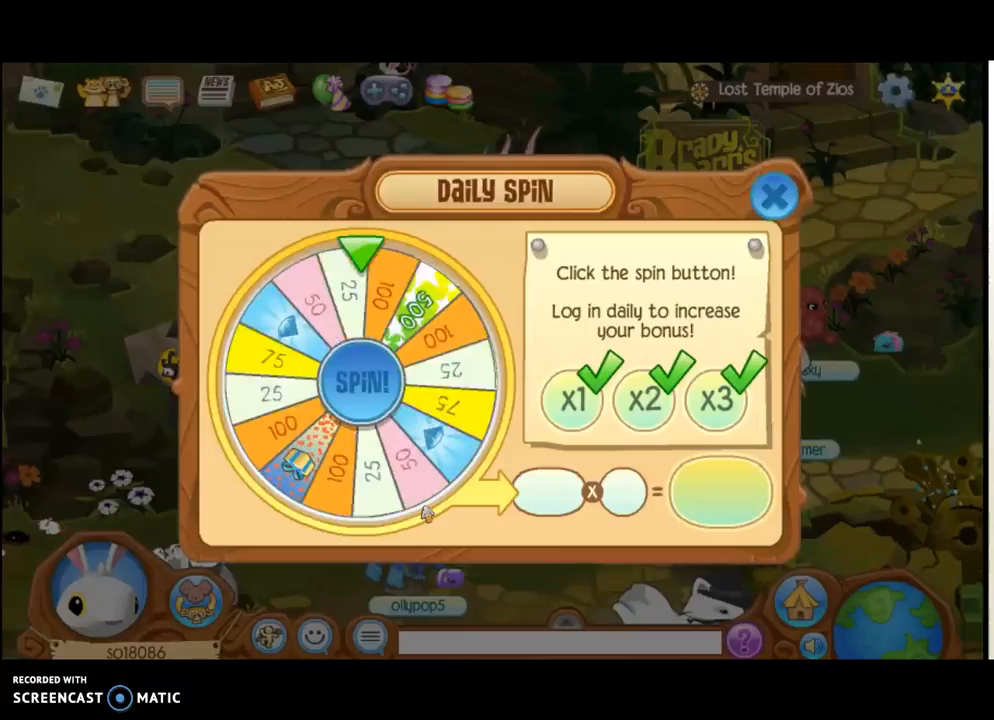
{"action": "left_click", "coordinate": [364, 380]}
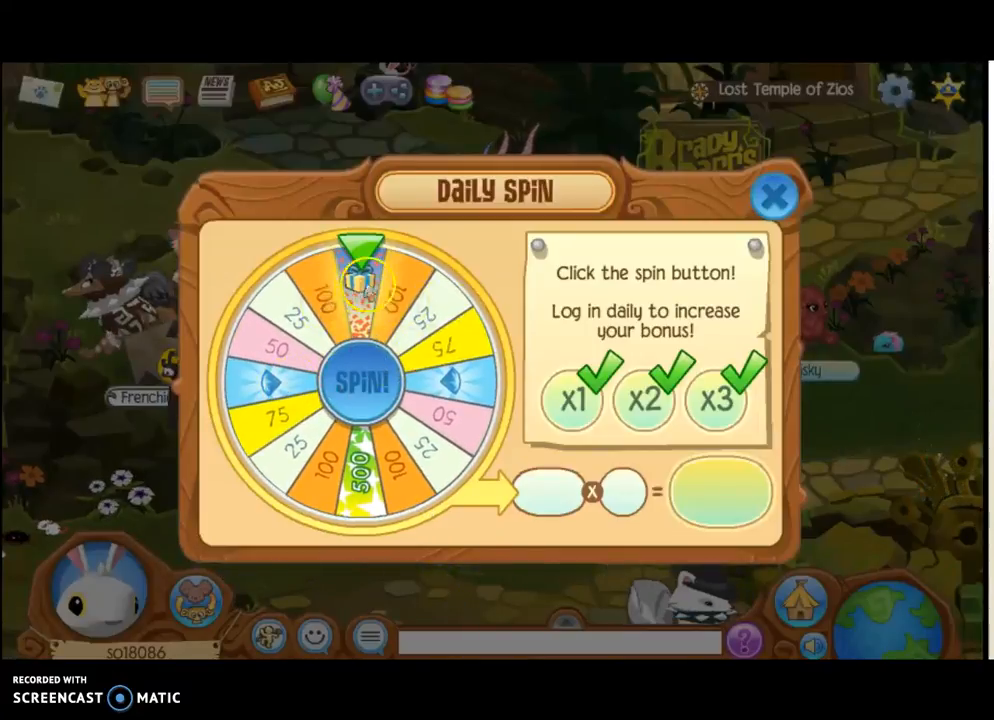
{"action": "left_click", "coordinate": [362, 382]}
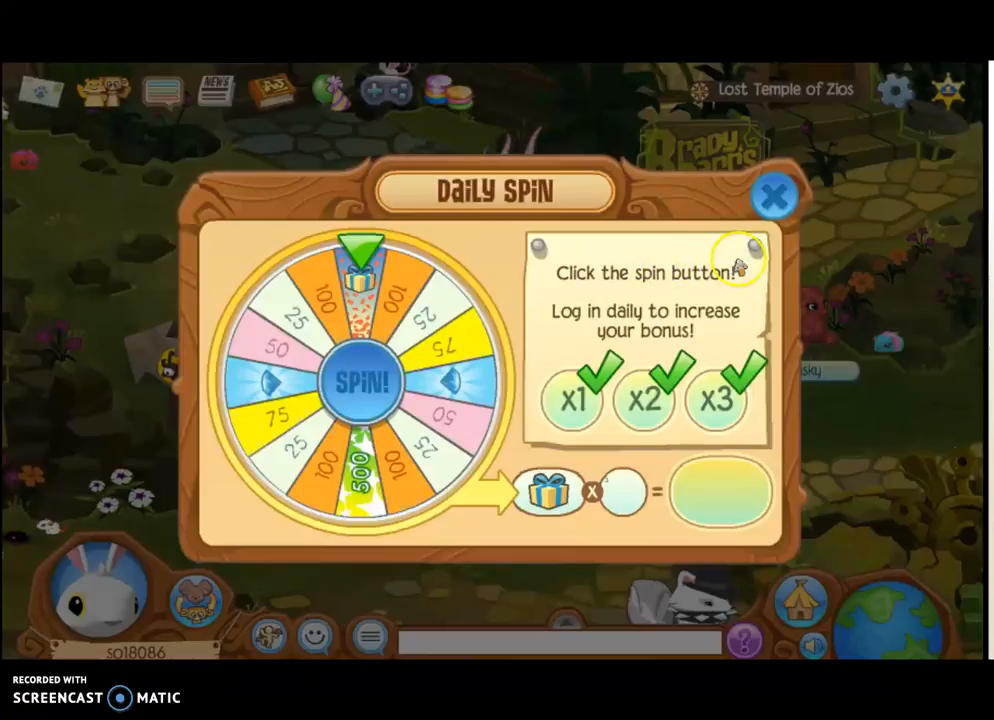
{"action": "left_click", "coordinate": [362, 382]}
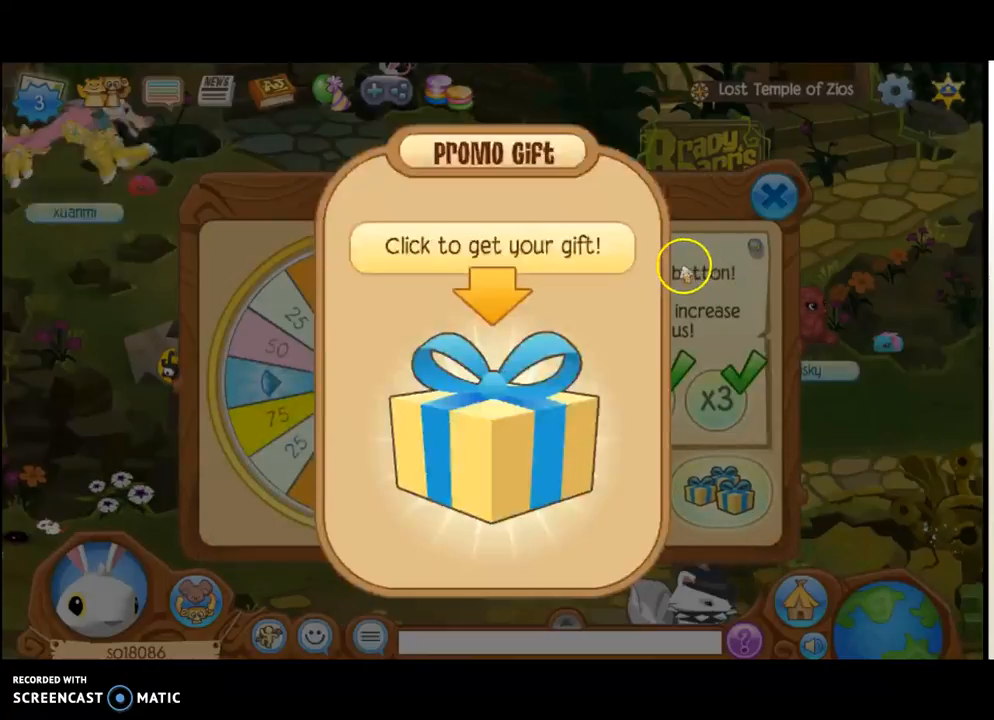
Step: Keep the Rare Fairy Princess Hat, Rare Heart Locket and Rare Pigtails promo gifts
{"action": "left_click", "coordinate": [492, 430]}
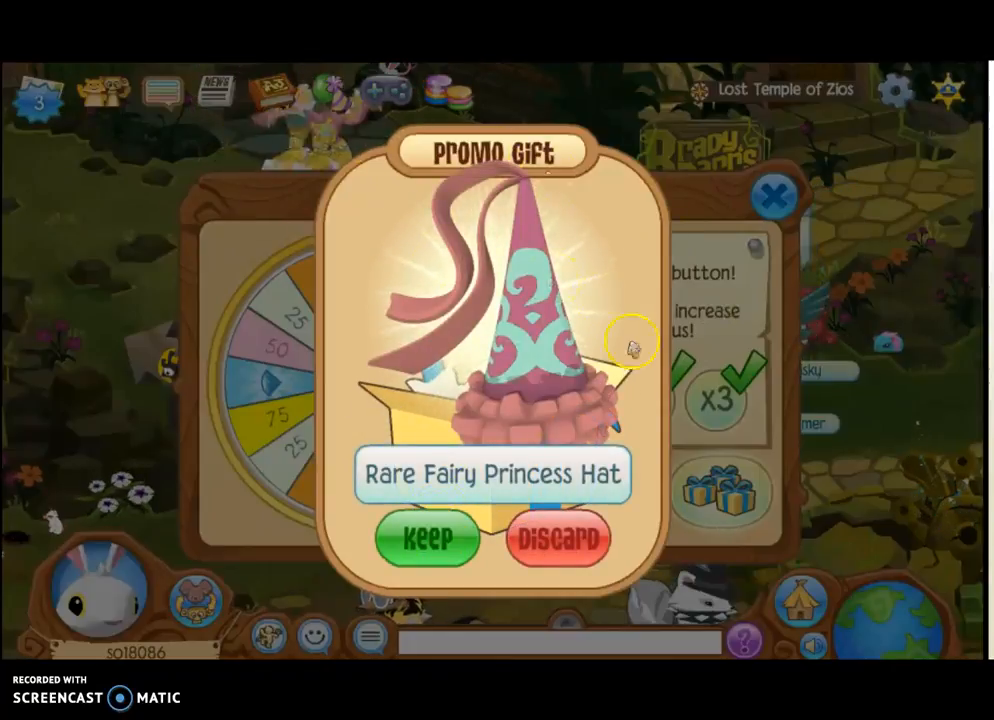
{"action": "left_click", "coordinate": [428, 538]}
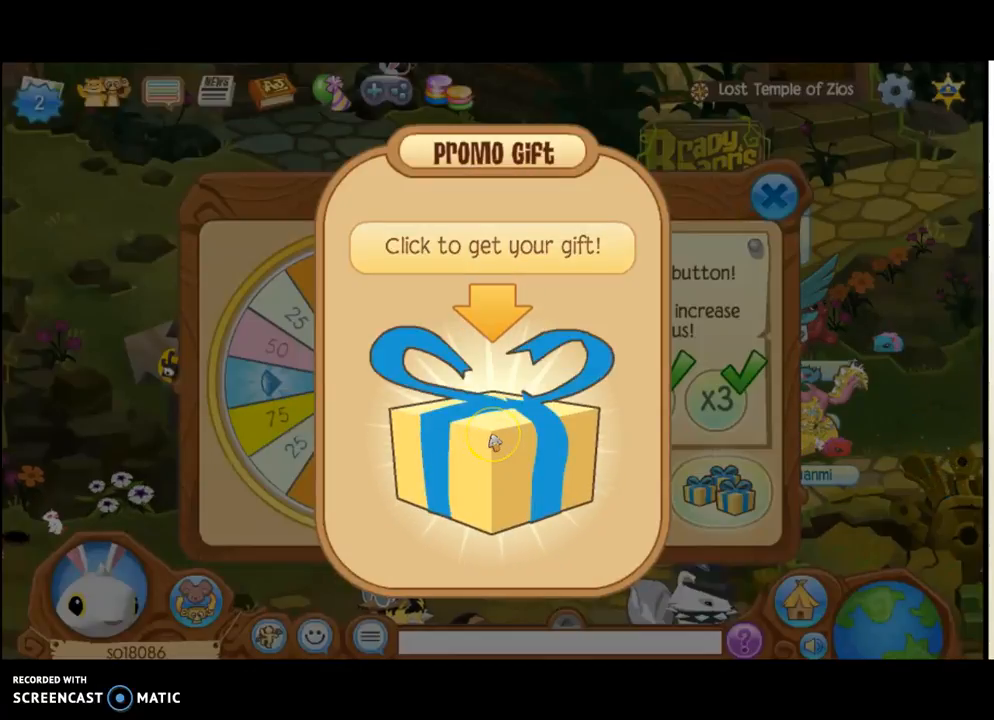
{"action": "left_click", "coordinate": [492, 450]}
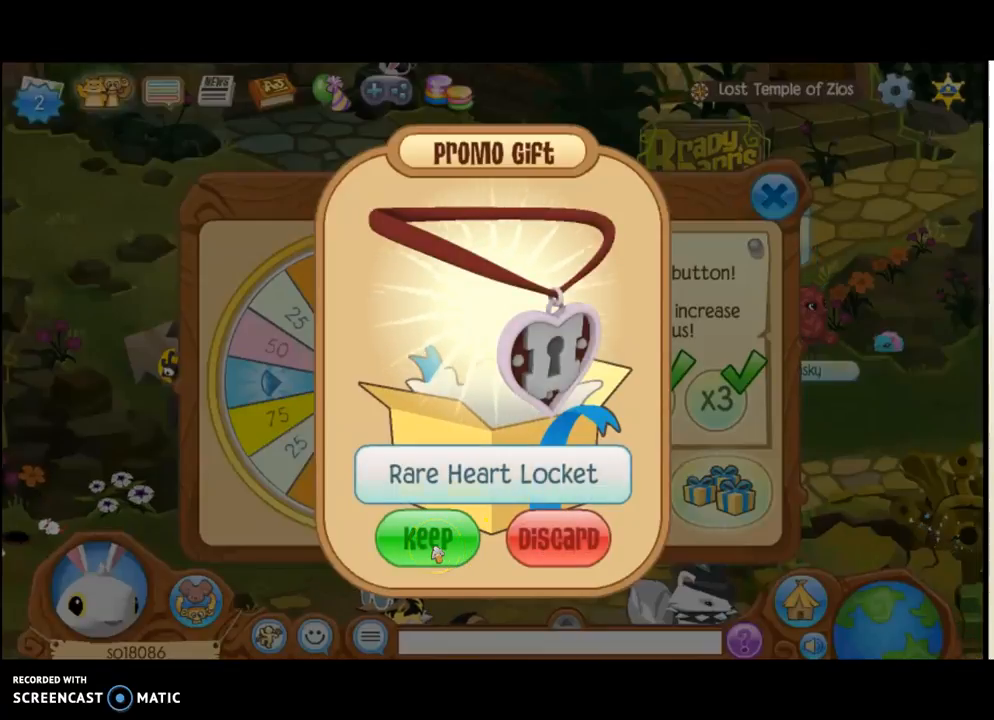
{"action": "left_click", "coordinate": [428, 540]}
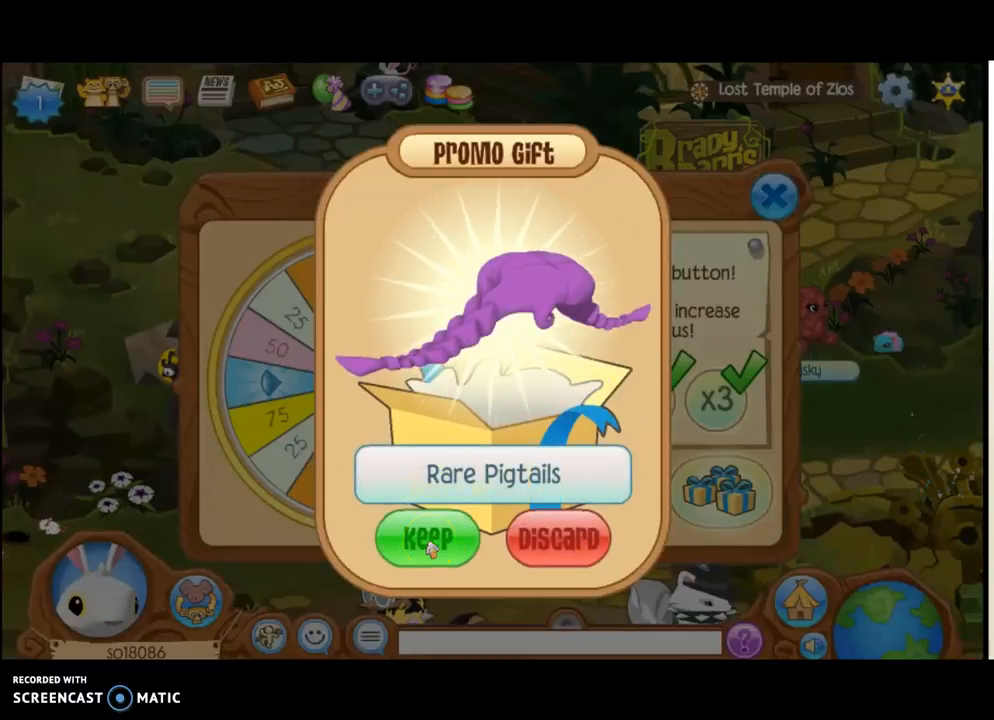
{"action": "left_click", "coordinate": [428, 540]}
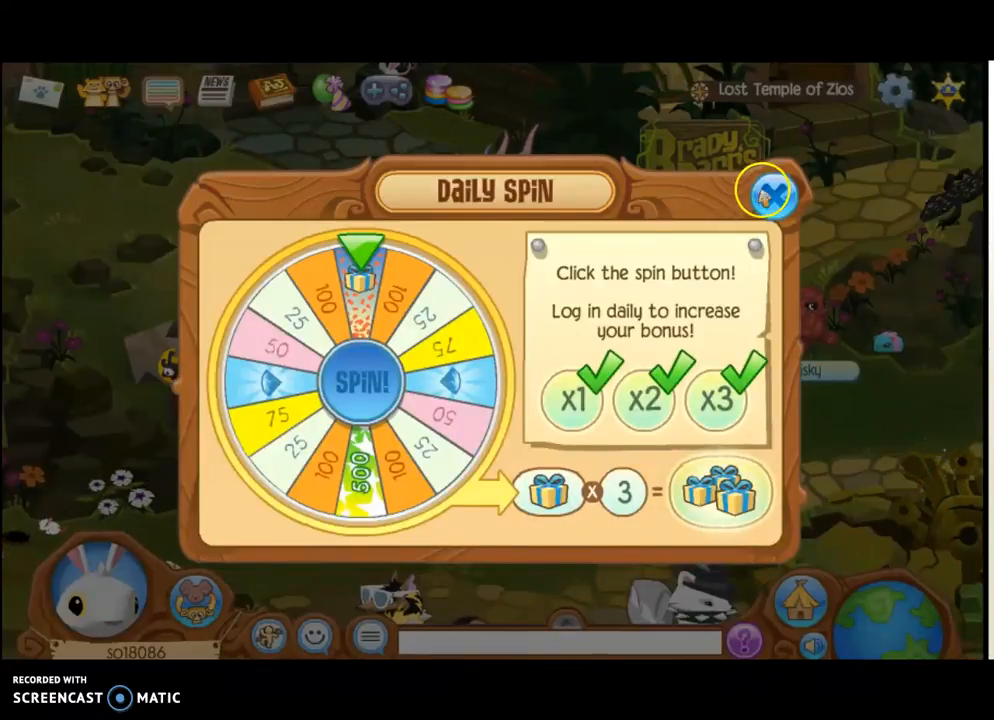
Step: Close the daily spin and inspect the marking above Mt. Shiveer's small cave
{"action": "left_click", "coordinate": [768, 192]}
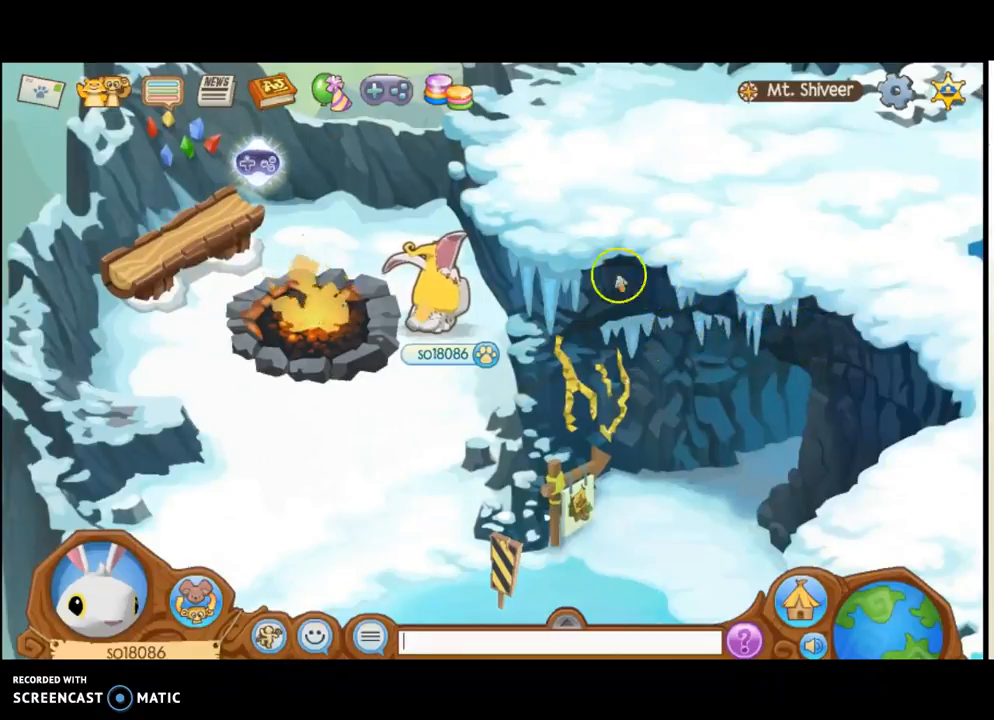
{"action": "left_click", "coordinate": [404, 470]}
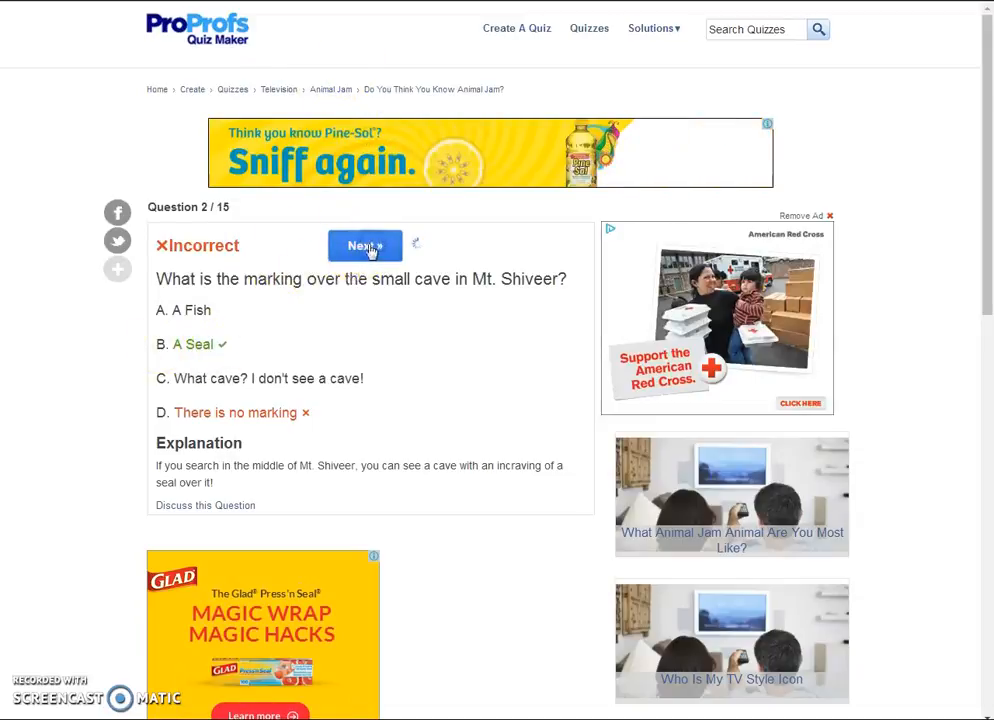
Step: Pick the Wolf, Tiger, Seal animal list for question 3, then answer 4 lands in Jamaa
{"action": "left_click", "coordinate": [364, 244]}
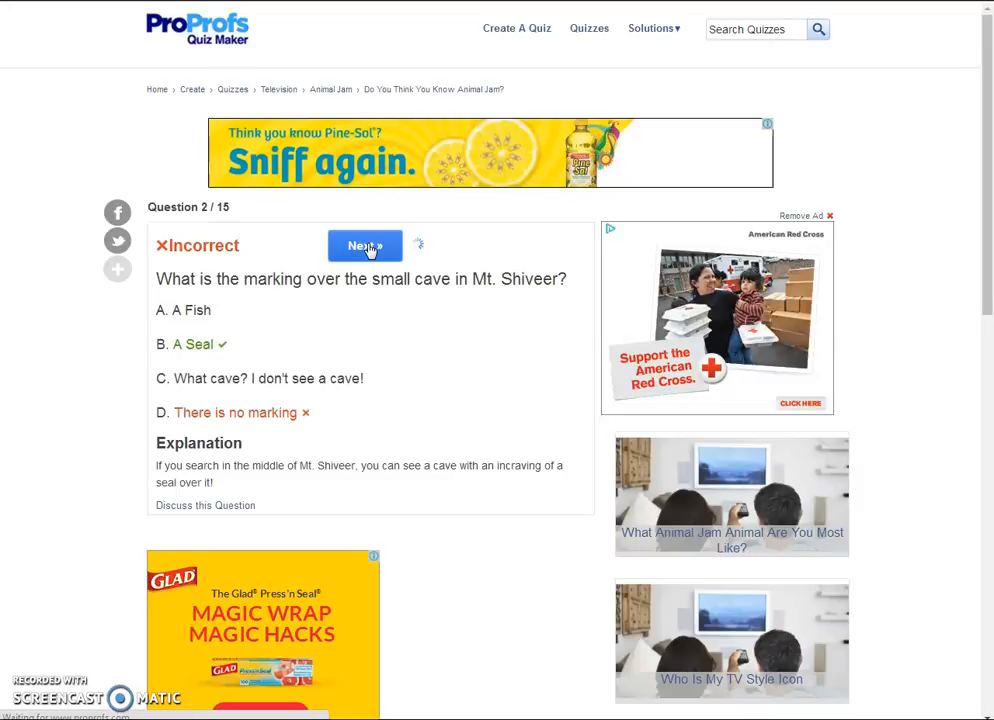
{"action": "left_click", "coordinate": [364, 244]}
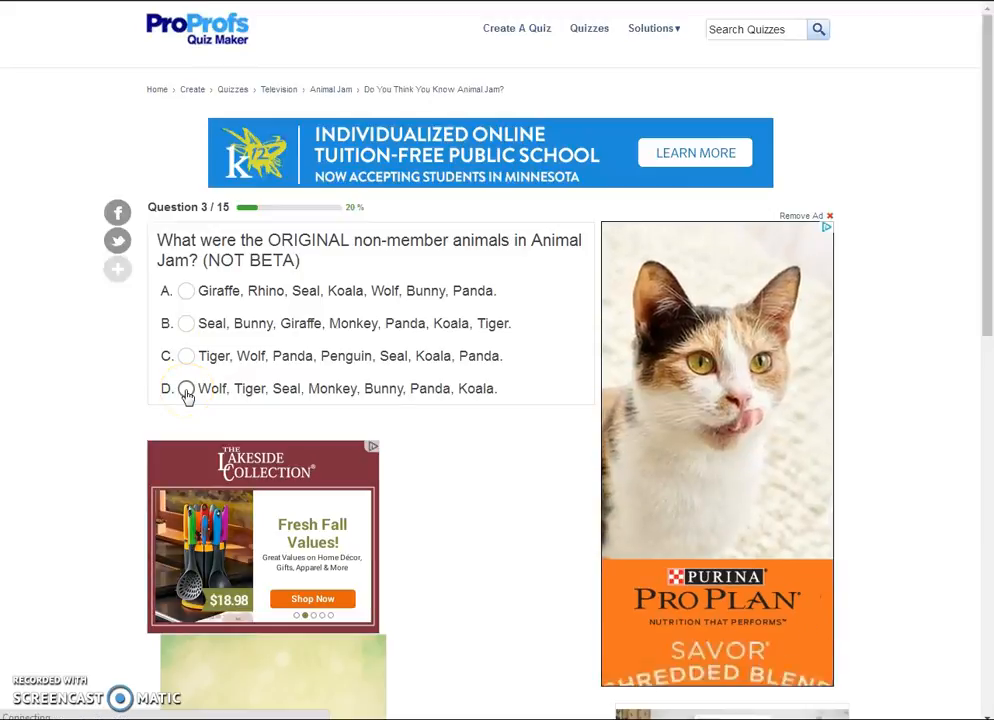
{"action": "left_click", "coordinate": [184, 388]}
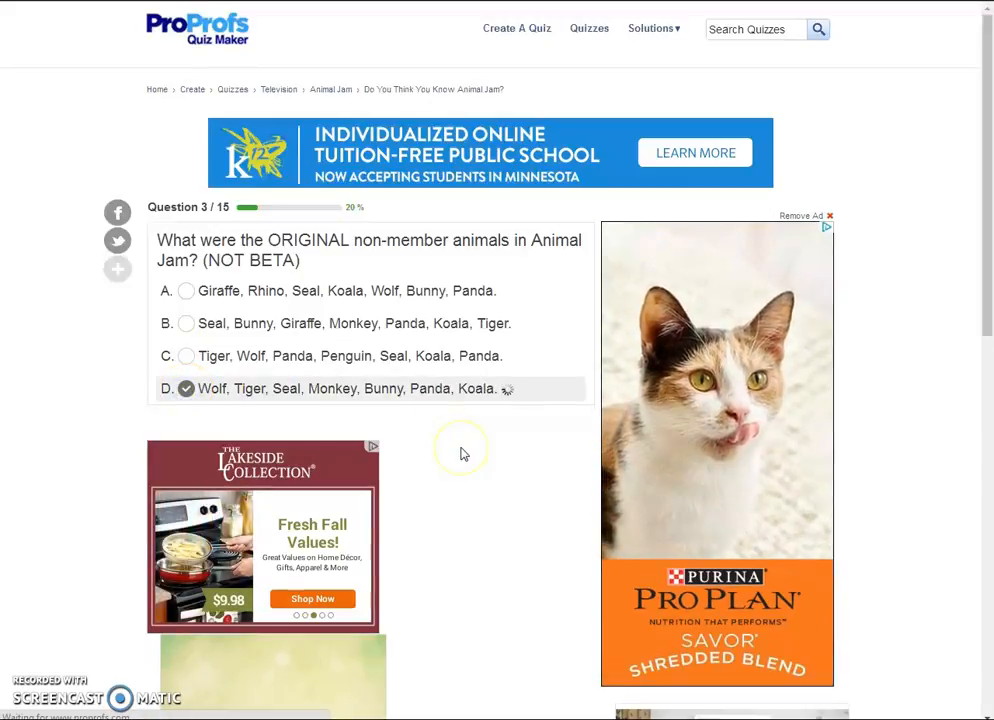
{"action": "left_click", "coordinate": [184, 388]}
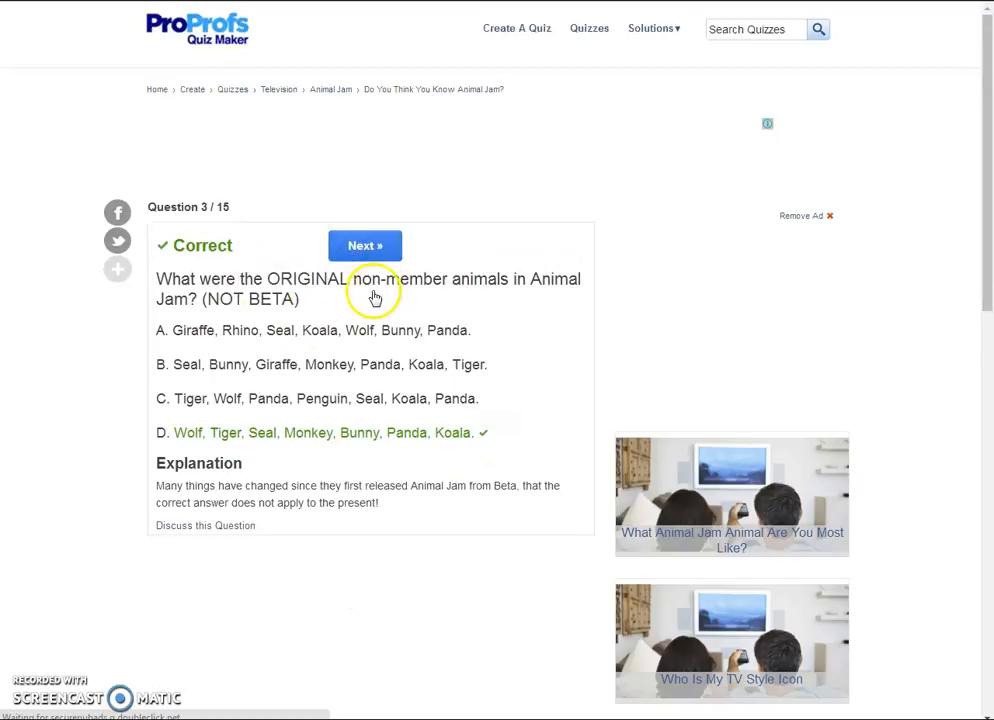
{"action": "left_click", "coordinate": [364, 244]}
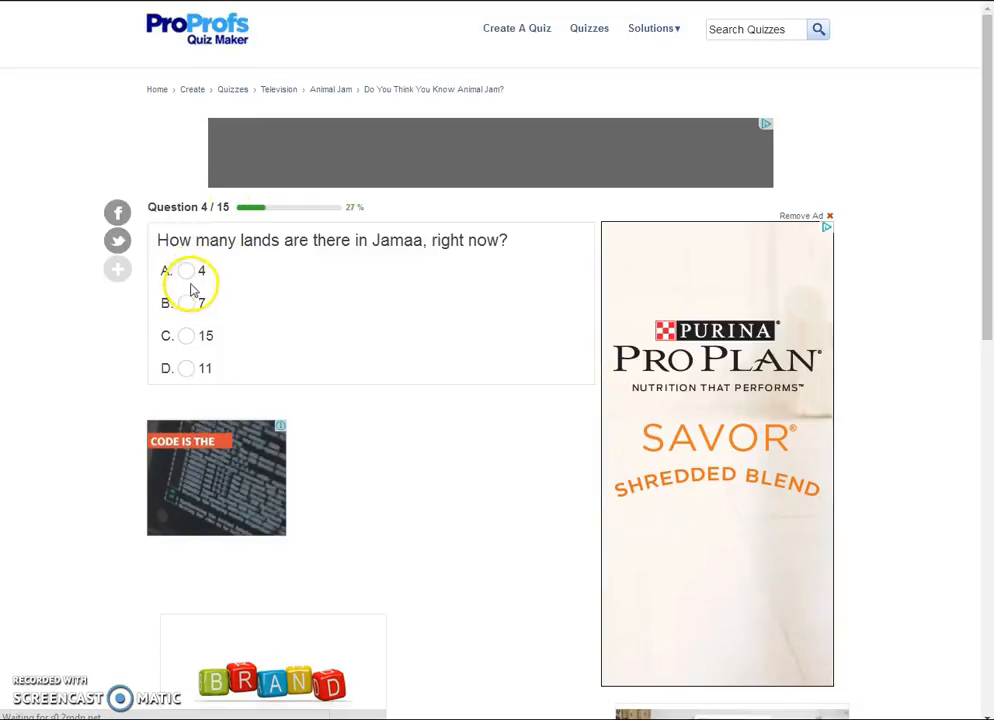
{"action": "left_click", "coordinate": [186, 304]}
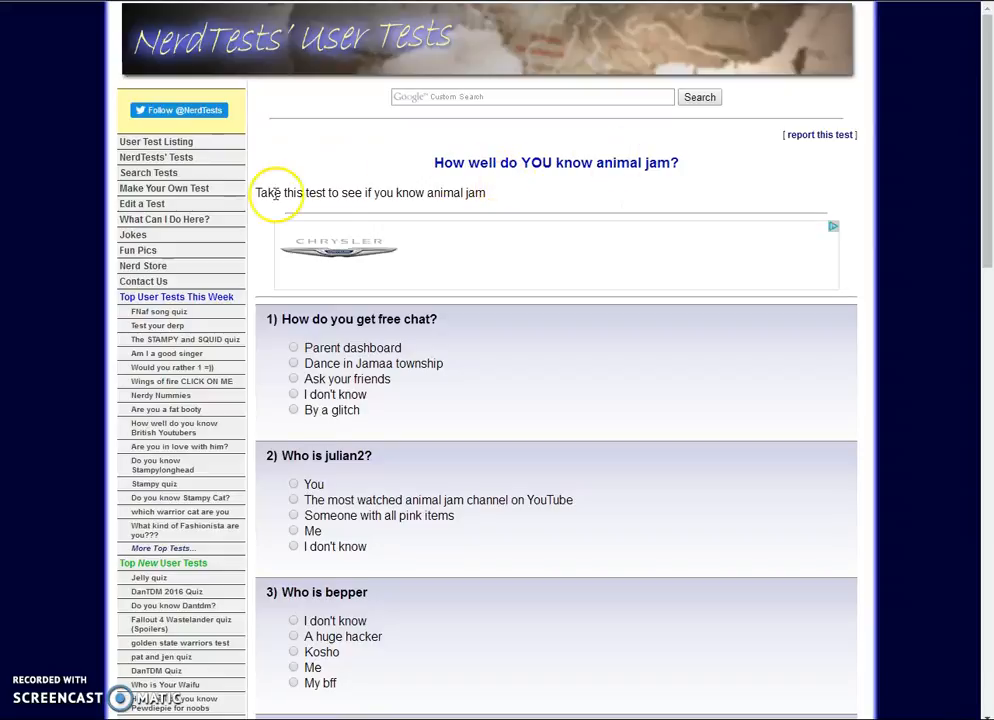
{"action": "mouse_move", "coordinate": [480, 410]}
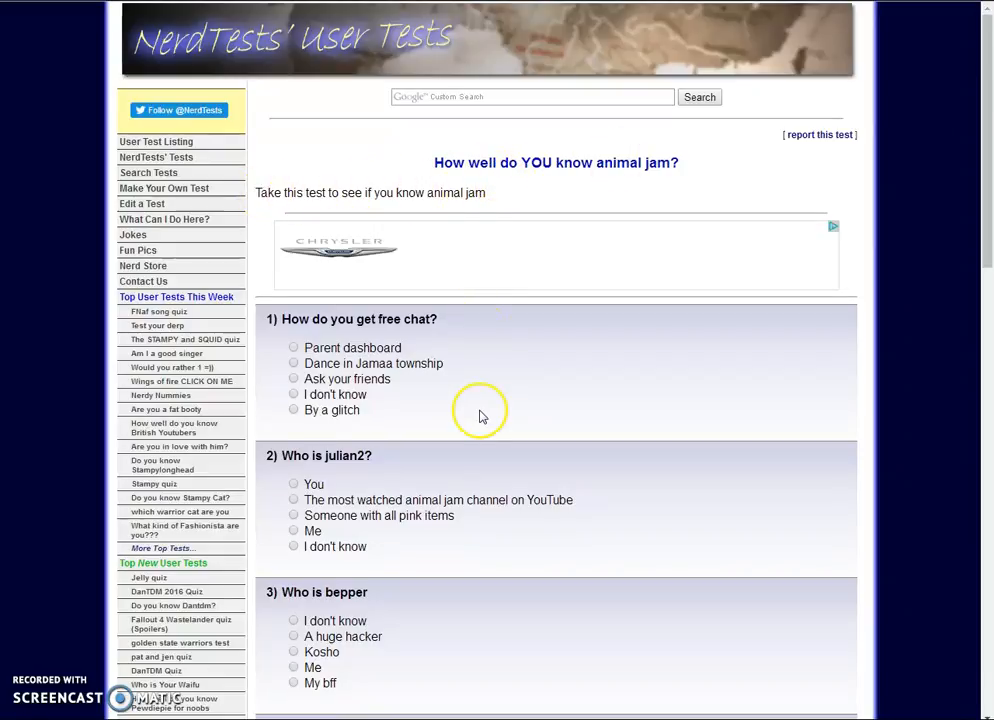
Step: Answer Parent dashboard for free chat and Kosho for who bepper is
{"action": "scroll", "scroll_direction": "down", "scroll_amount": 3}
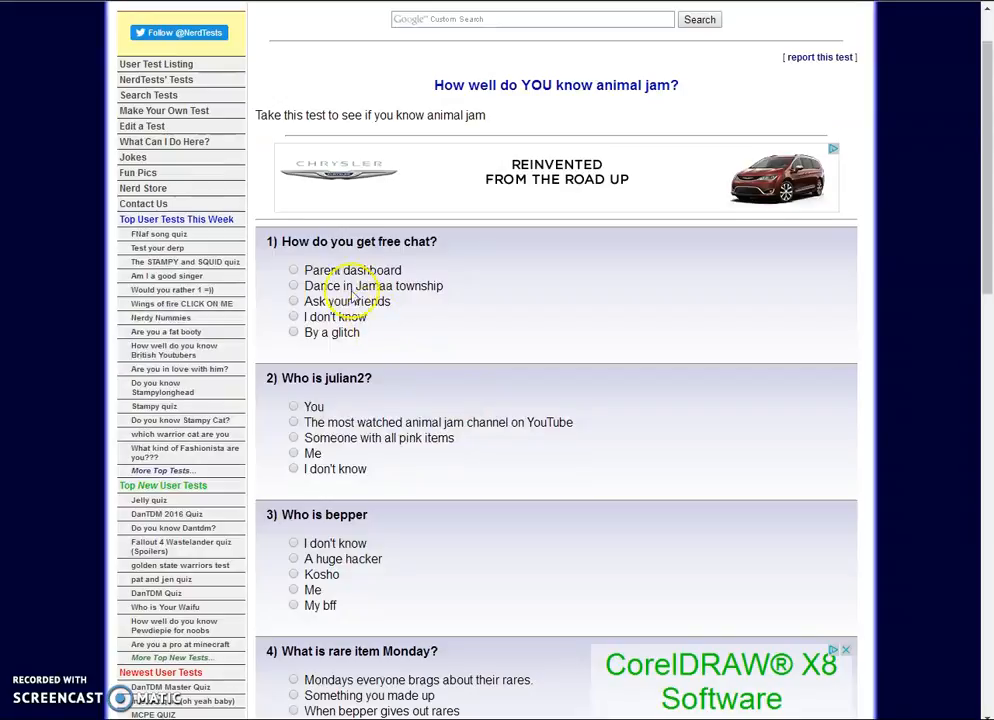
{"action": "left_click", "coordinate": [292, 270]}
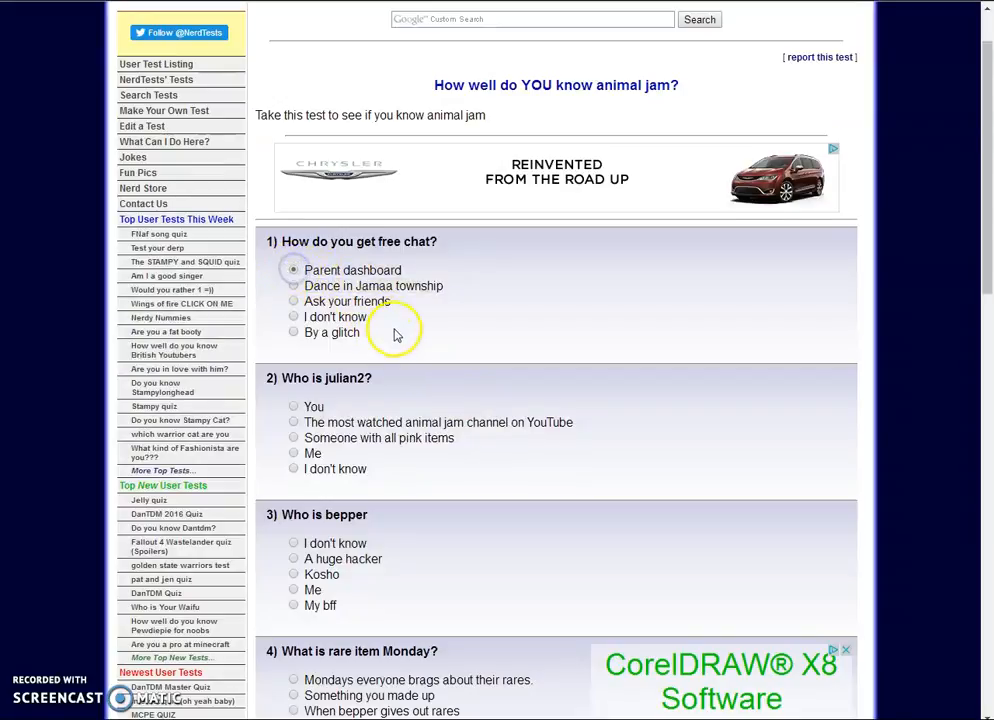
{"action": "scroll", "scroll_direction": "down", "scroll_amount": 3}
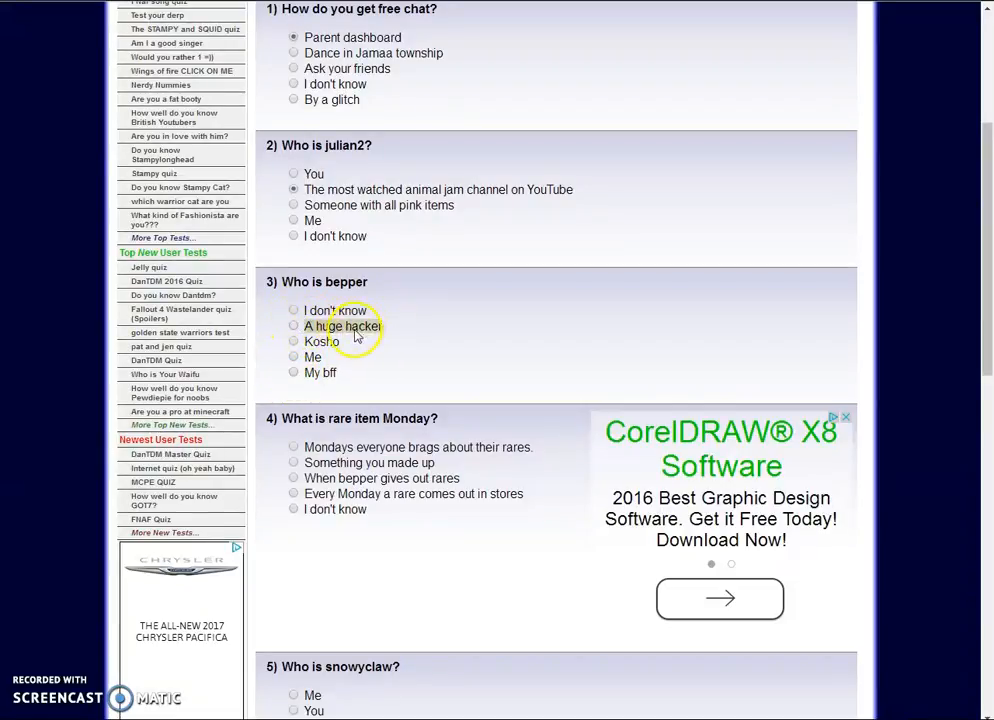
{"action": "left_click", "coordinate": [292, 340]}
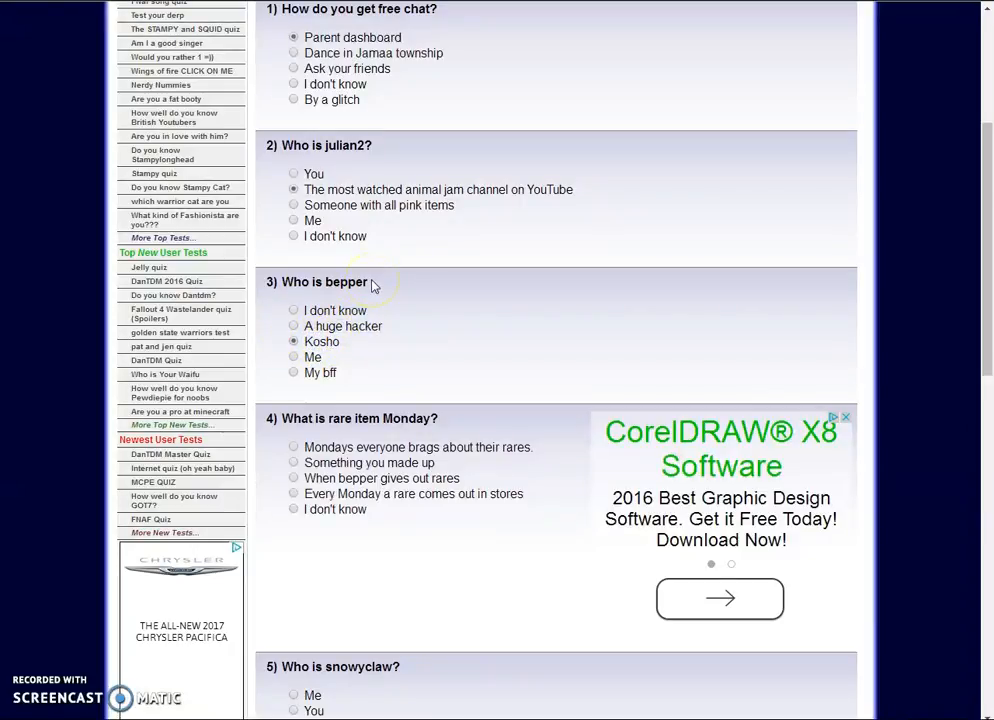
{"action": "scroll", "scroll_direction": "down", "scroll_amount": 3}
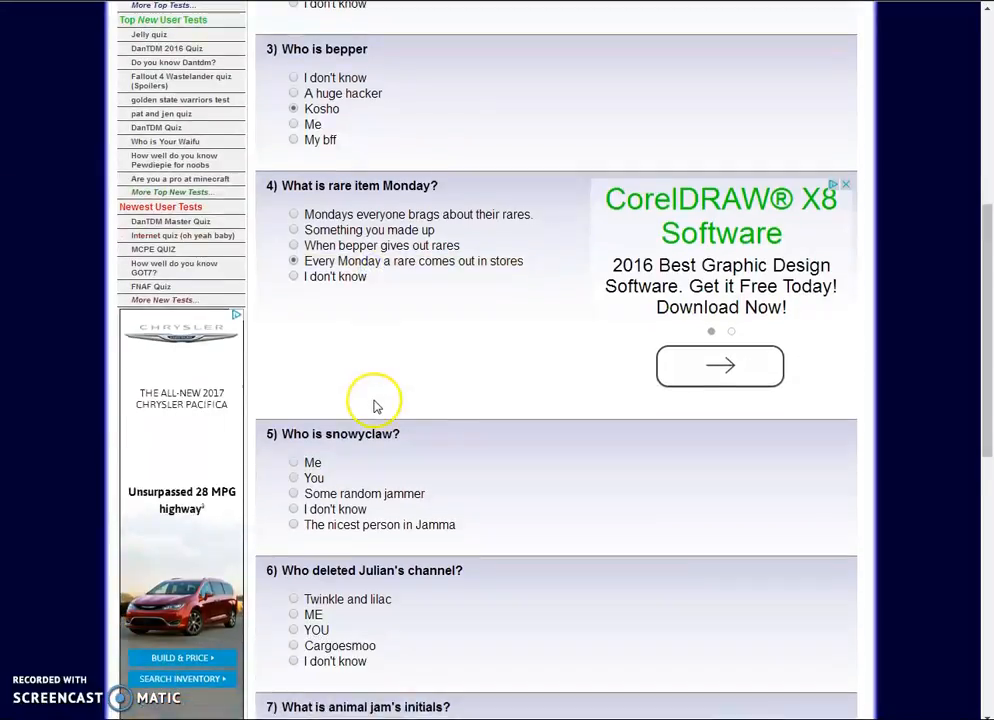
Step: Answer 'The nicest person in Jamma' for snowyclaw and 'Aj' for Animal Jam's initials
{"action": "scroll", "scroll_direction": "down", "scroll_amount": 3}
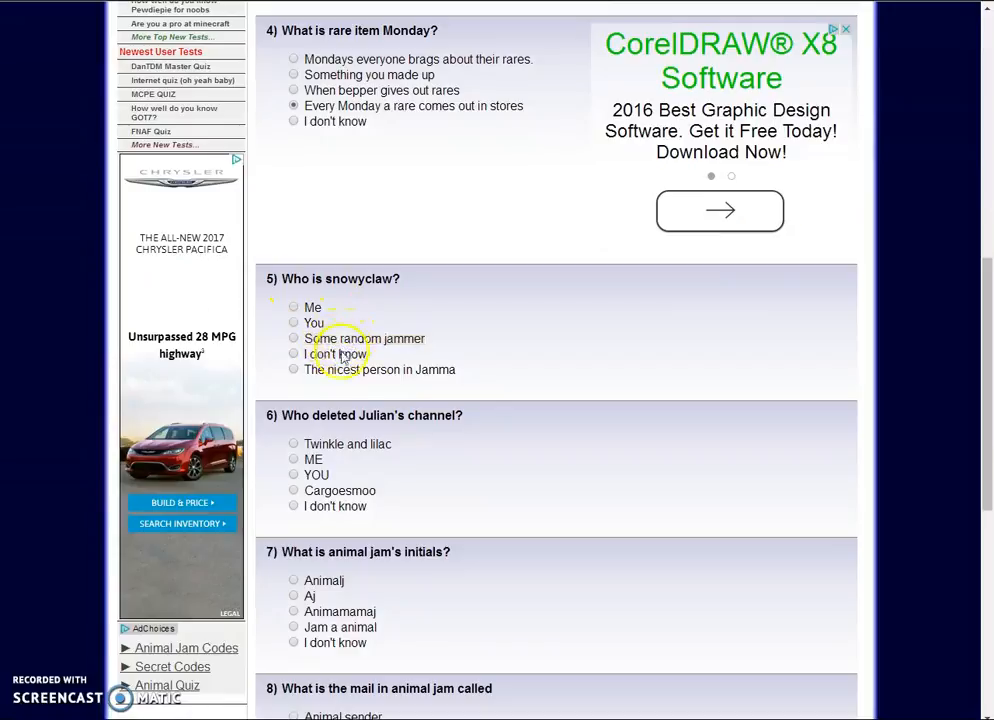
{"action": "left_click", "coordinate": [292, 368]}
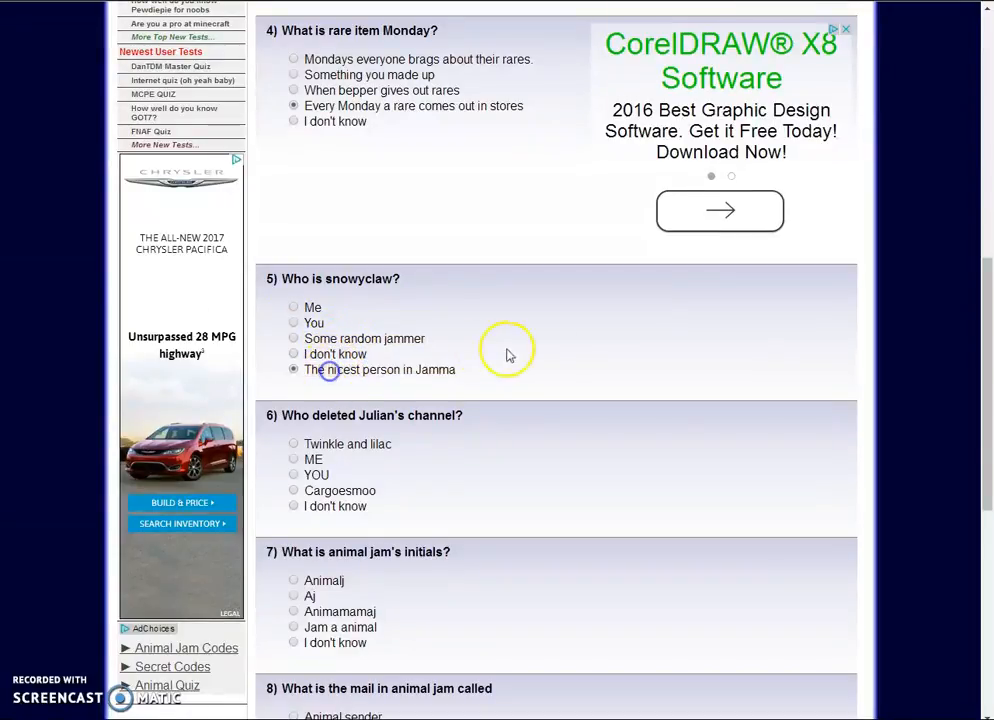
{"action": "scroll", "scroll_direction": "down", "scroll_amount": 3}
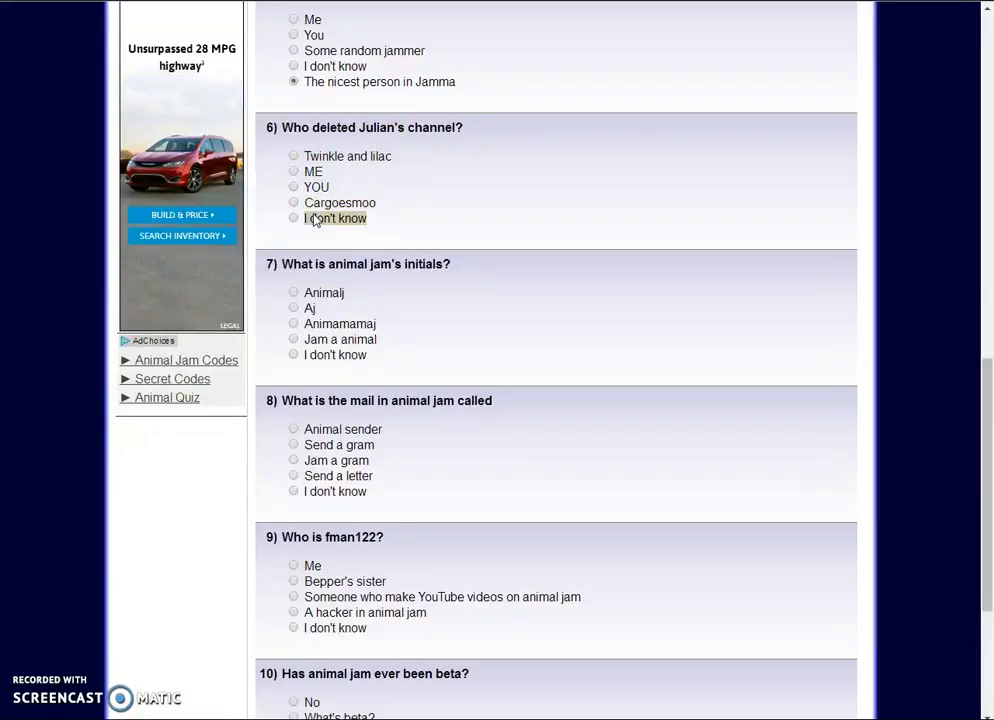
{"action": "scroll", "scroll_direction": "down", "scroll_amount": 3}
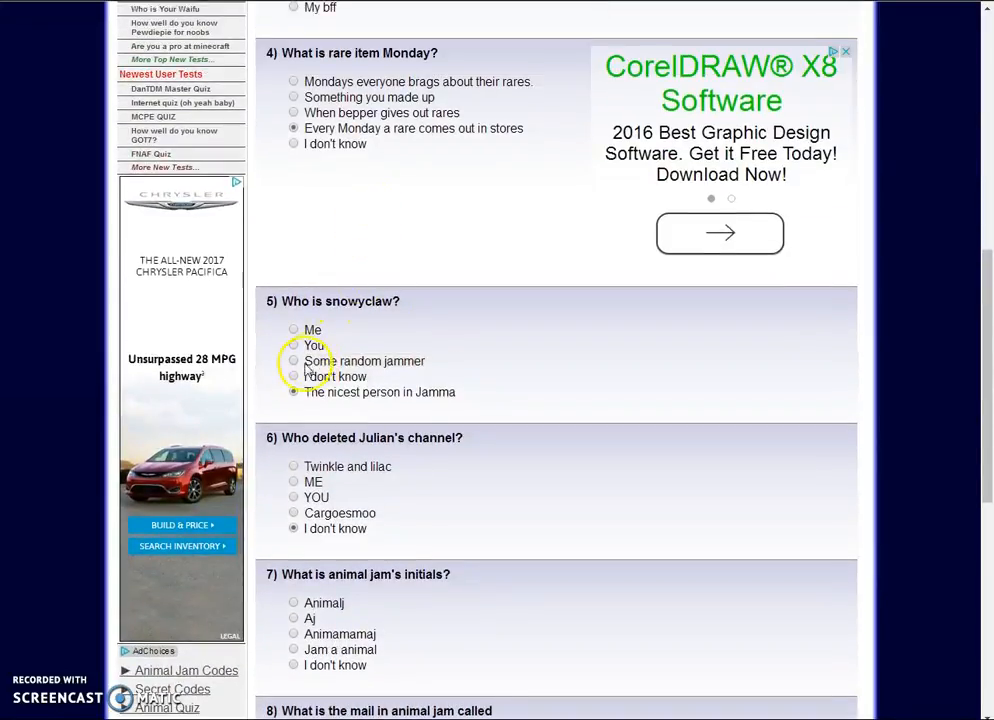
{"action": "scroll", "scroll_direction": "down", "scroll_amount": 3}
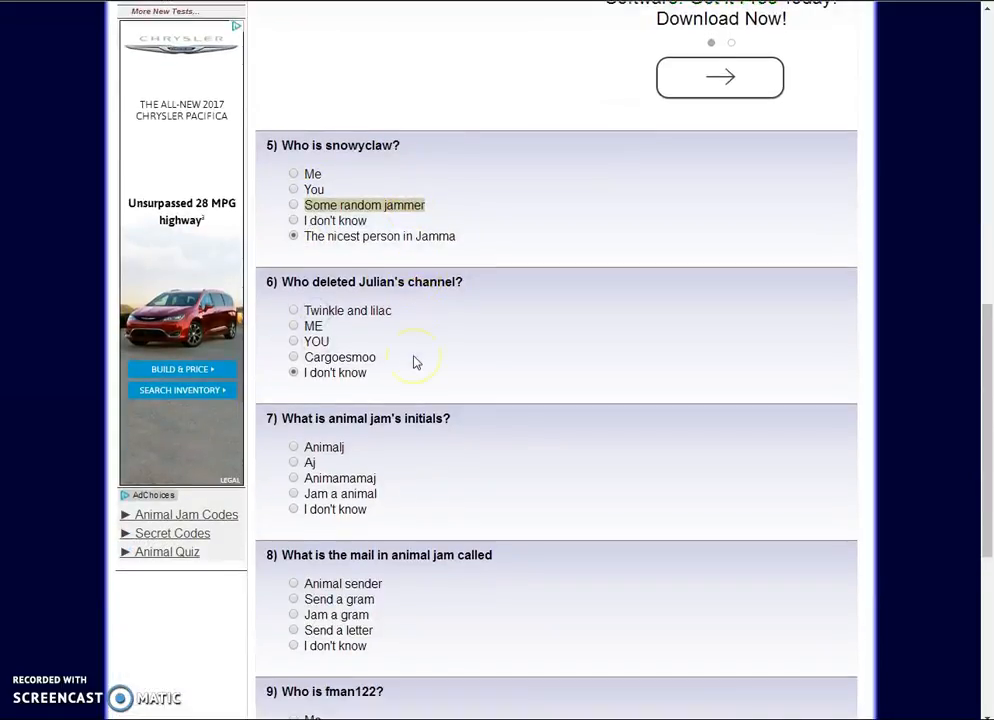
{"action": "scroll", "scroll_direction": "down", "scroll_amount": 3}
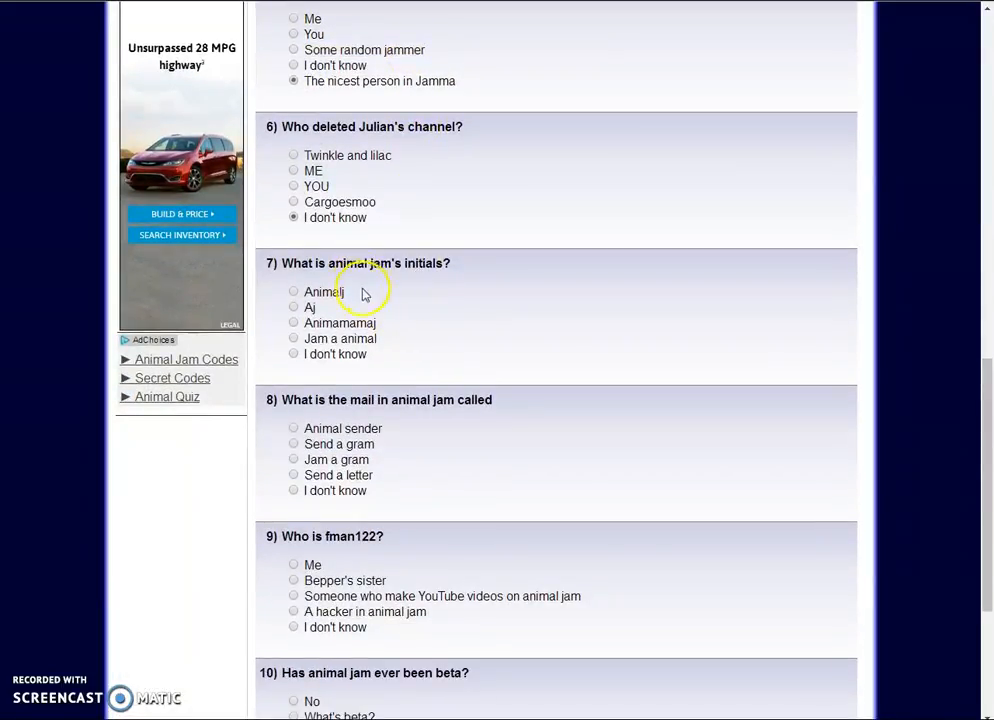
{"action": "left_click", "coordinate": [292, 306]}
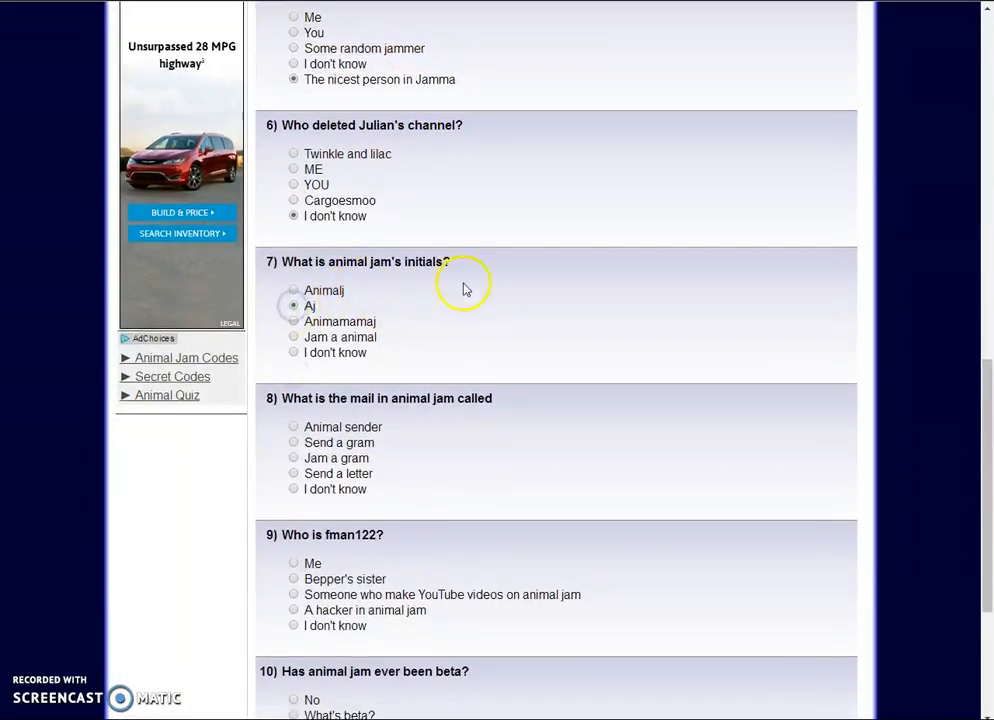
{"action": "scroll", "scroll_direction": "down", "scroll_amount": 3}
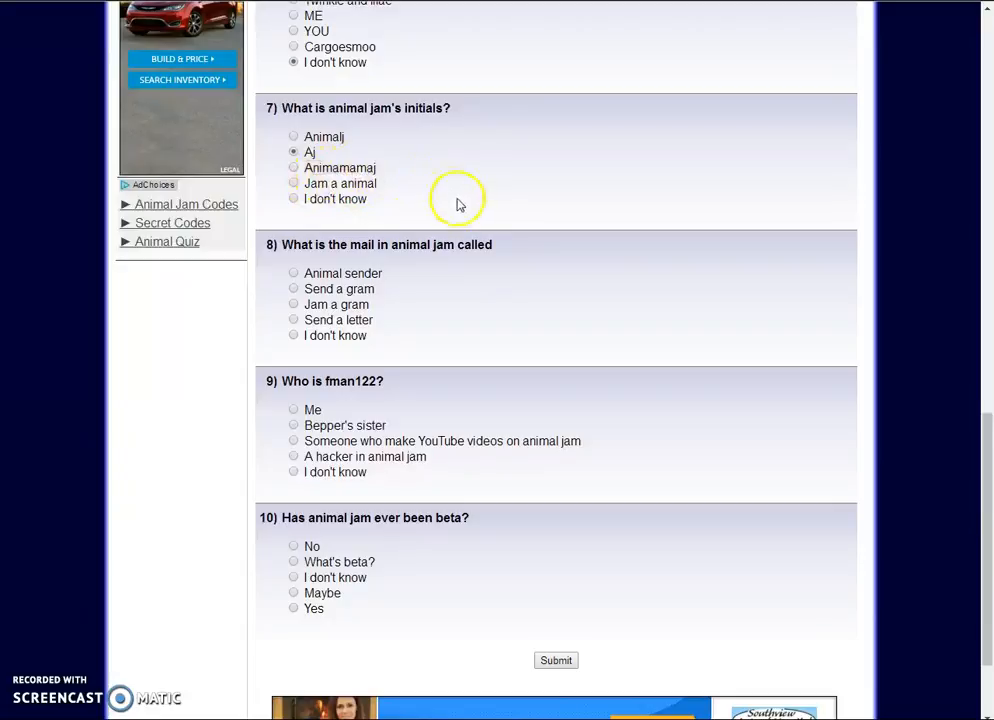
{"action": "mouse_move", "coordinate": [368, 256]}
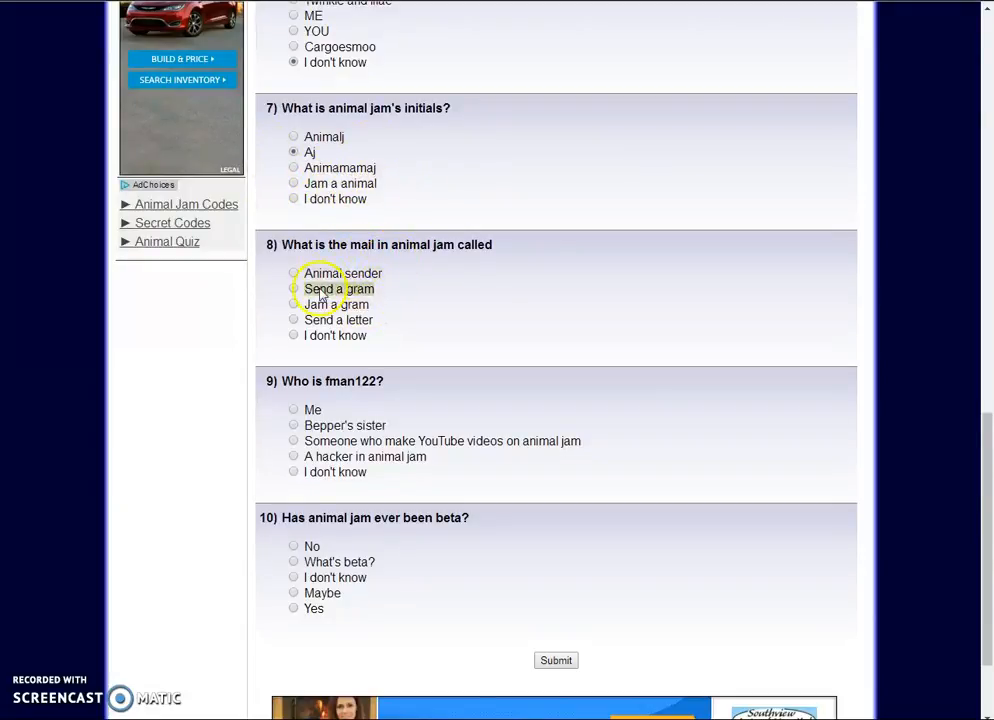
Step: Answer Jam a gram for mail and Yes to the beta question, then submit the test
{"action": "left_click", "coordinate": [294, 304]}
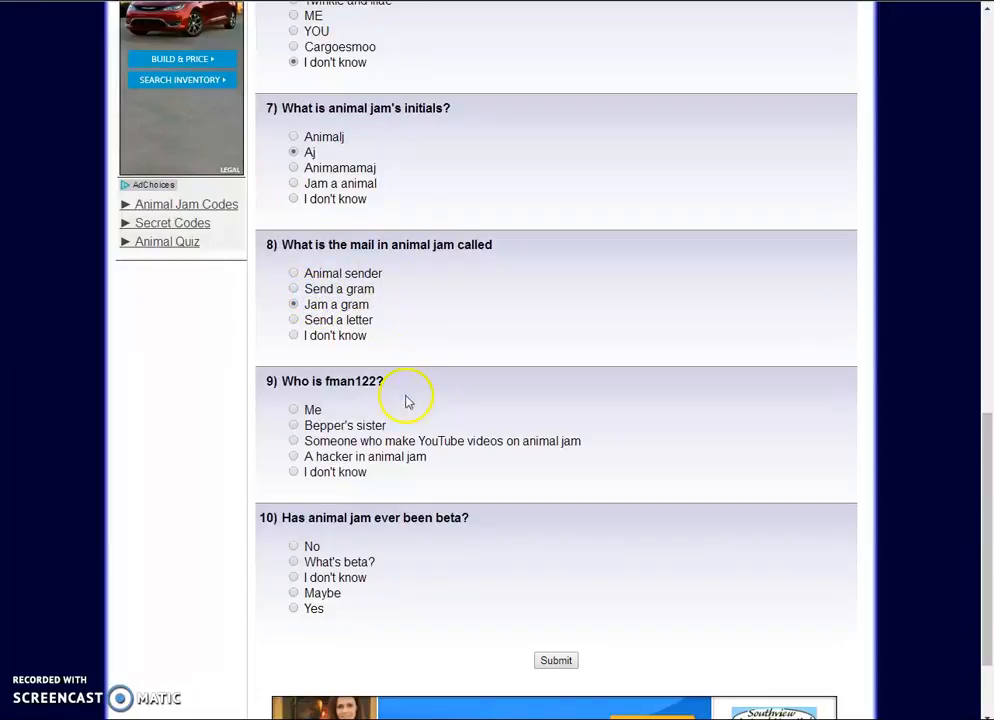
{"action": "scroll", "scroll_direction": "down", "scroll_amount": 3}
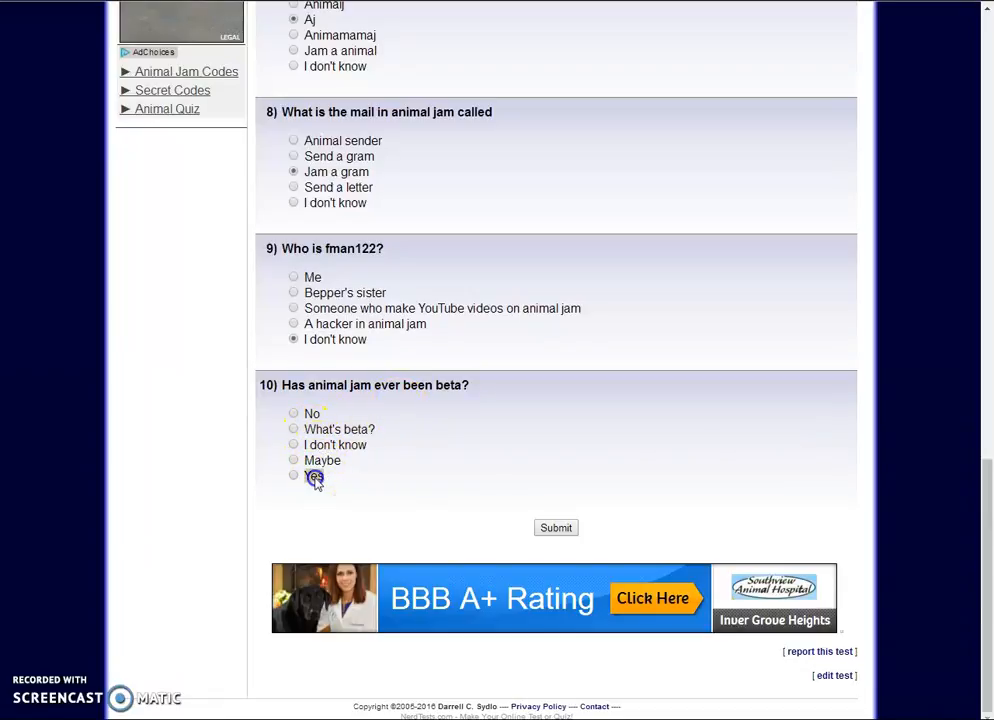
{"action": "left_click", "coordinate": [292, 476]}
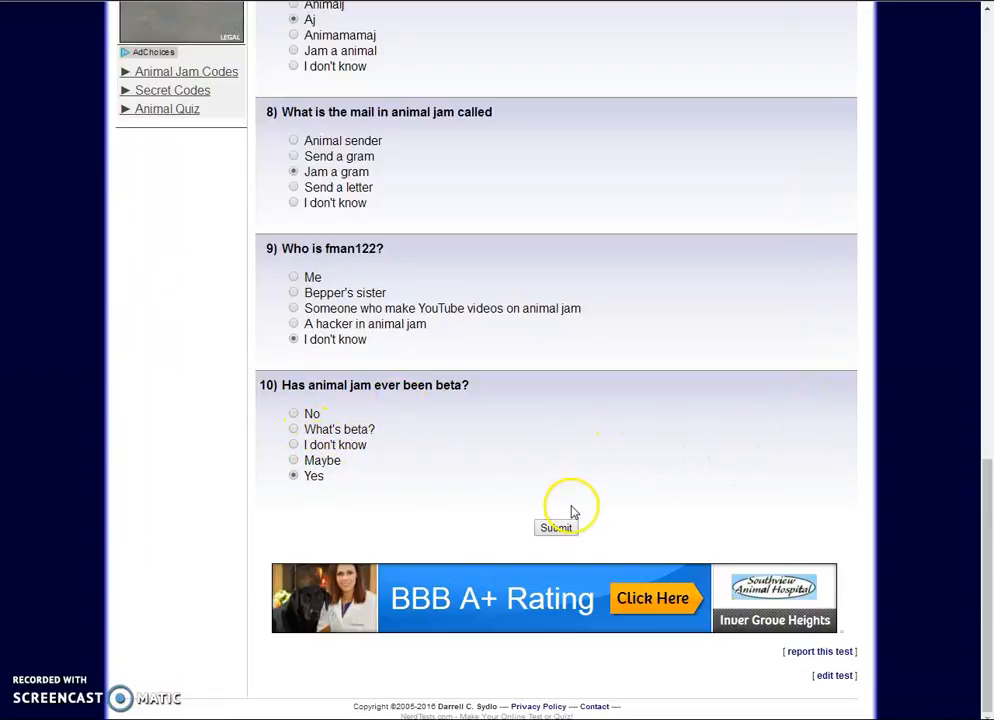
{"action": "left_click", "coordinate": [556, 528]}
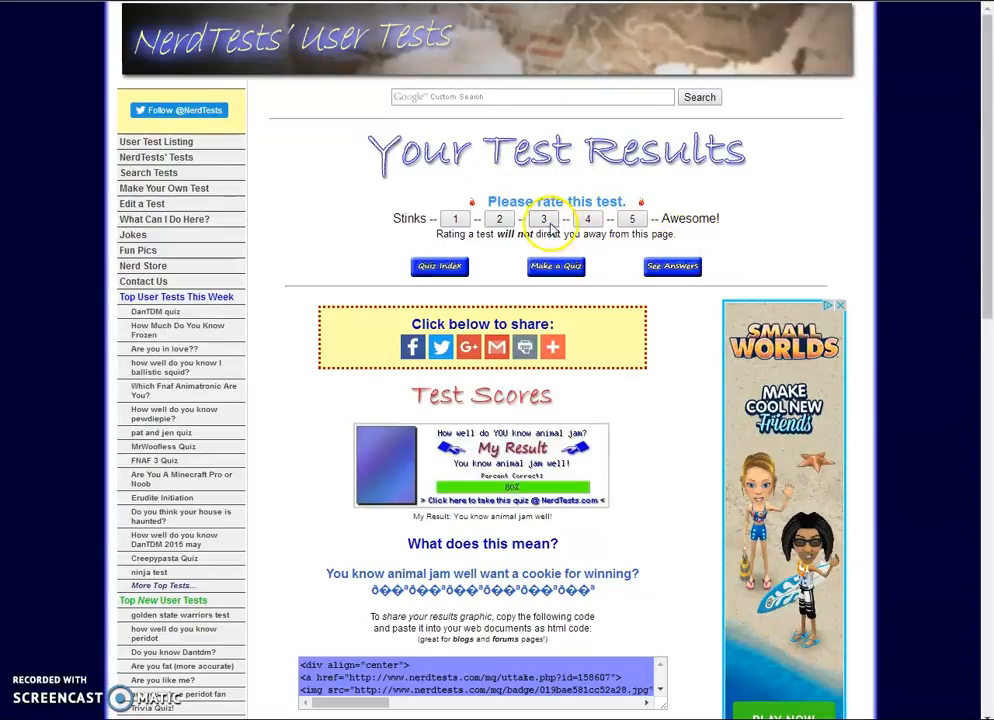
Step: Give the test a rating and scroll down through the test scores
{"action": "left_click", "coordinate": [544, 218]}
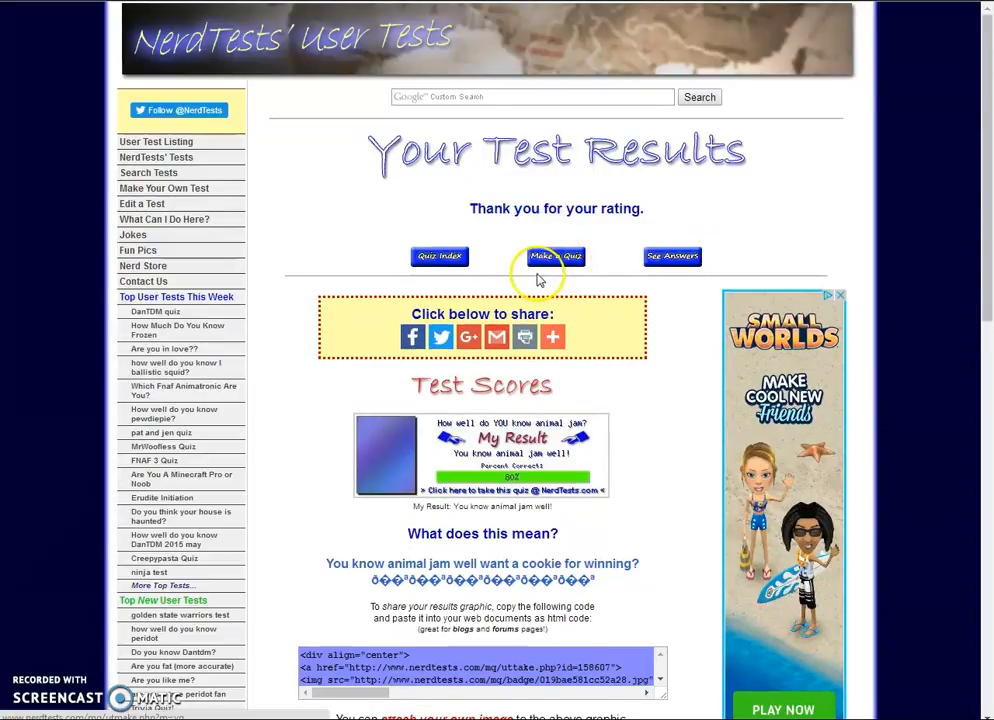
{"action": "scroll", "scroll_direction": "down", "scroll_amount": 3}
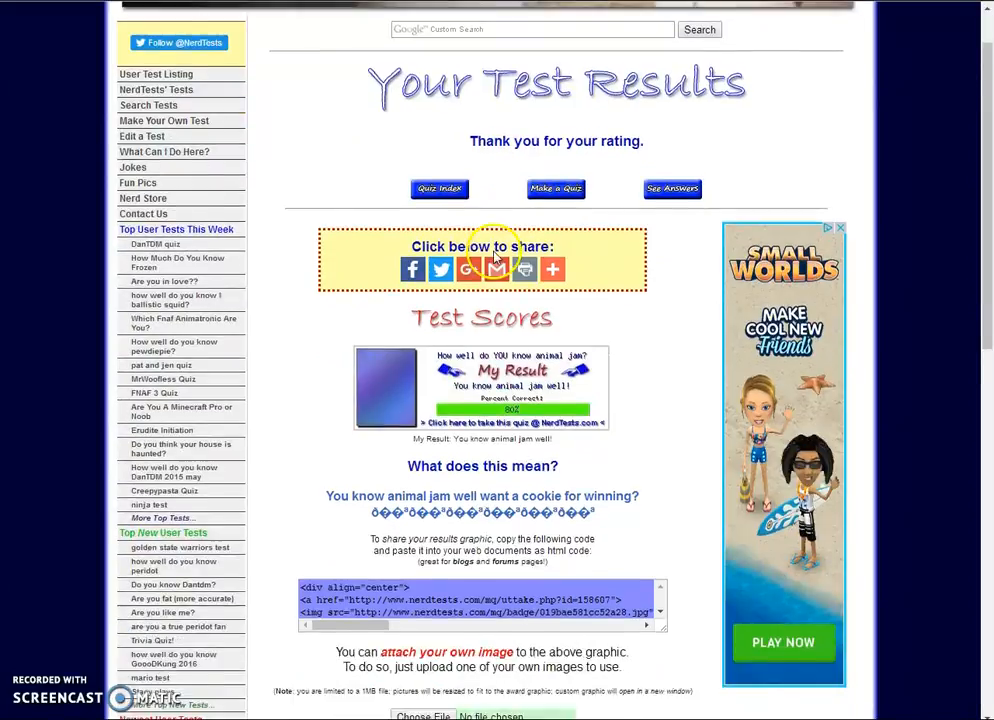
{"action": "scroll", "scroll_direction": "down", "scroll_amount": 3}
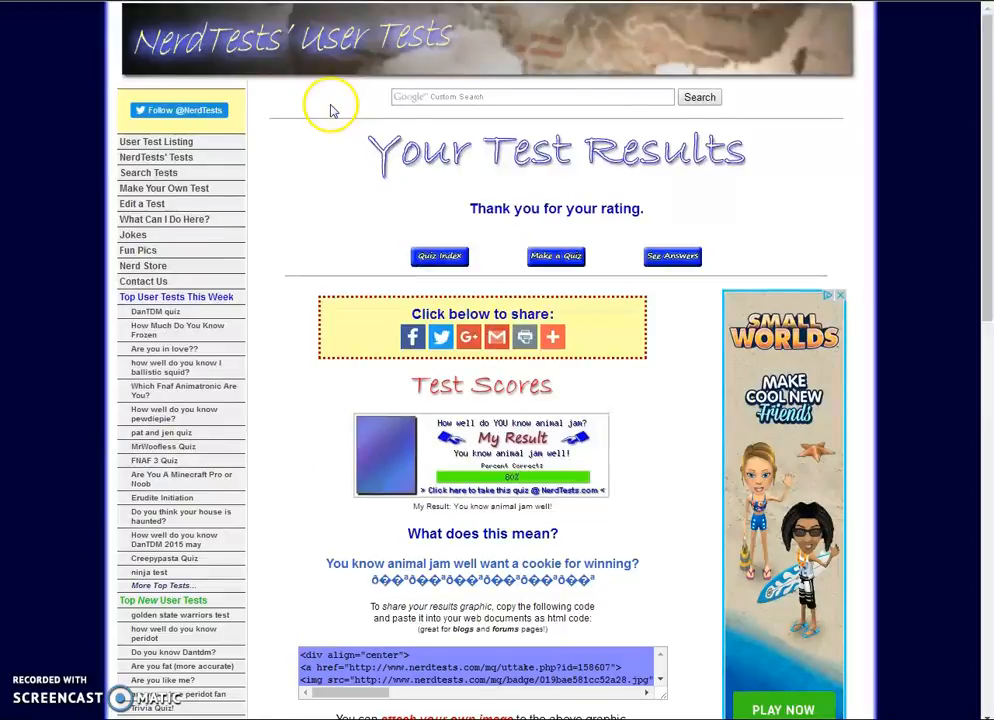
{"action": "scroll", "scroll_direction": "down", "scroll_amount": 3}
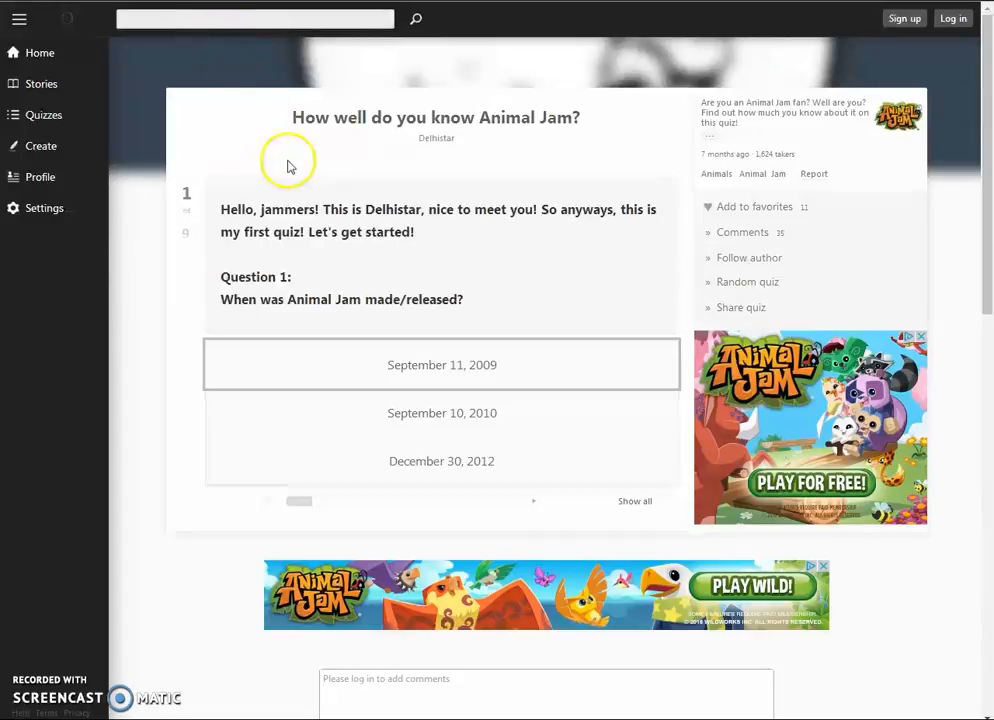
{"action": "mouse_move", "coordinate": [372, 180]}
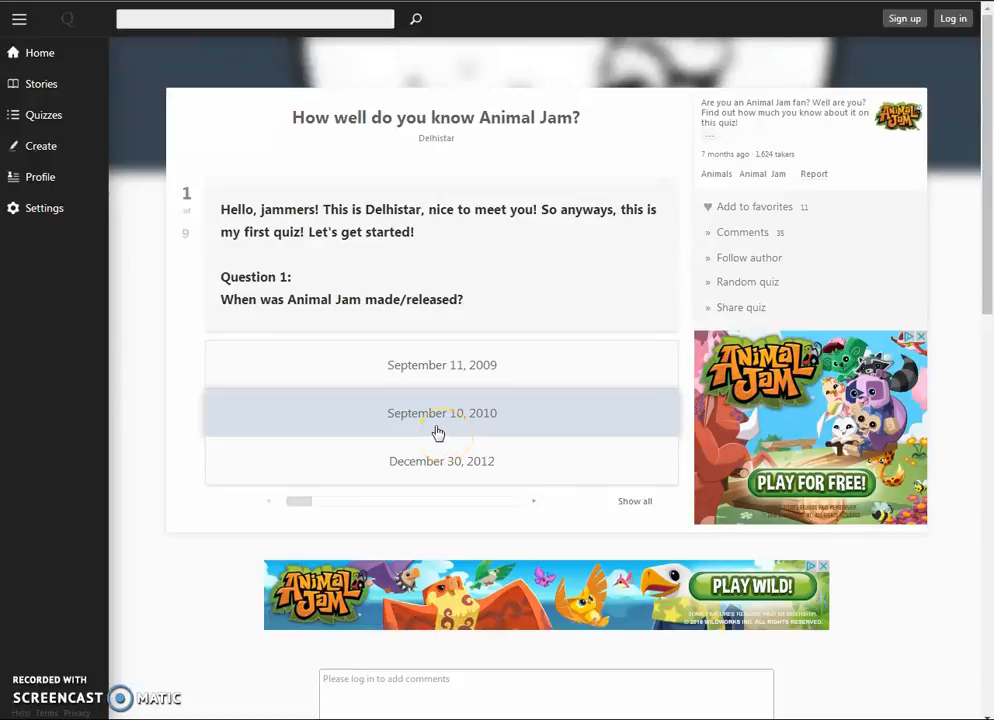
Step: Answer September 10, 2010 for the release date and the only-2 item for question 4
{"action": "left_click", "coordinate": [442, 412]}
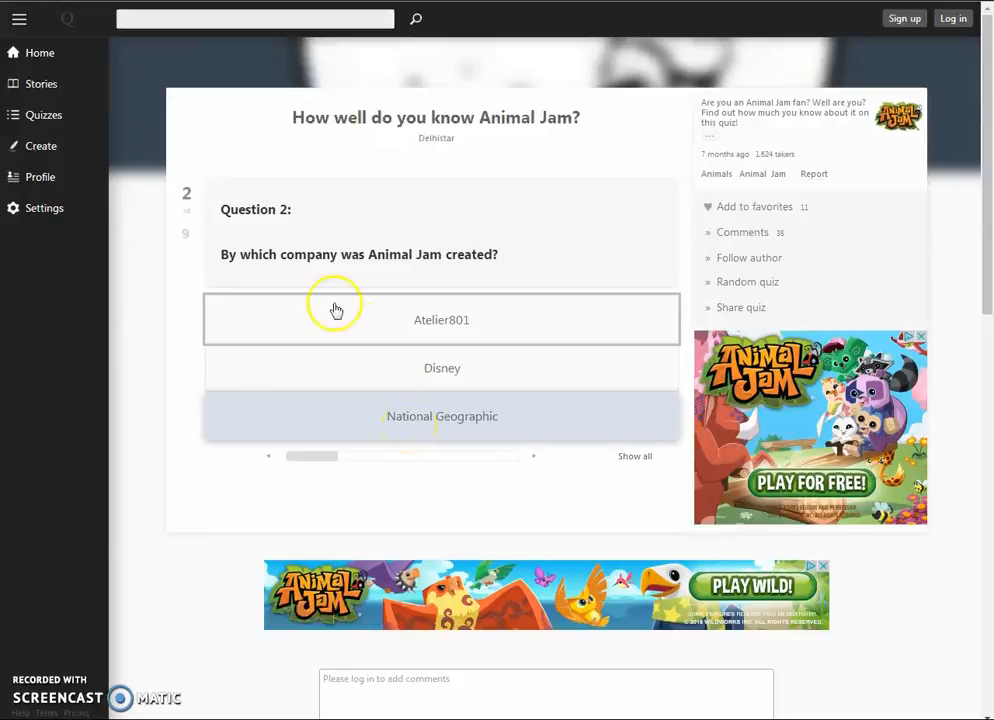
{"action": "mouse_move", "coordinate": [392, 404]}
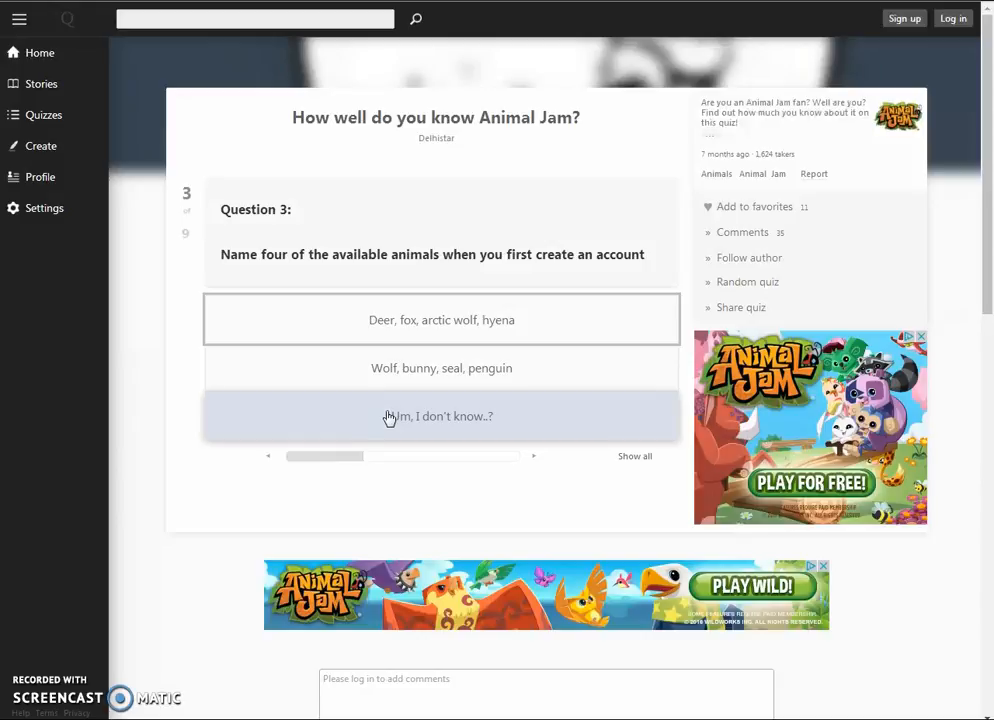
{"action": "mouse_move", "coordinate": [384, 388]}
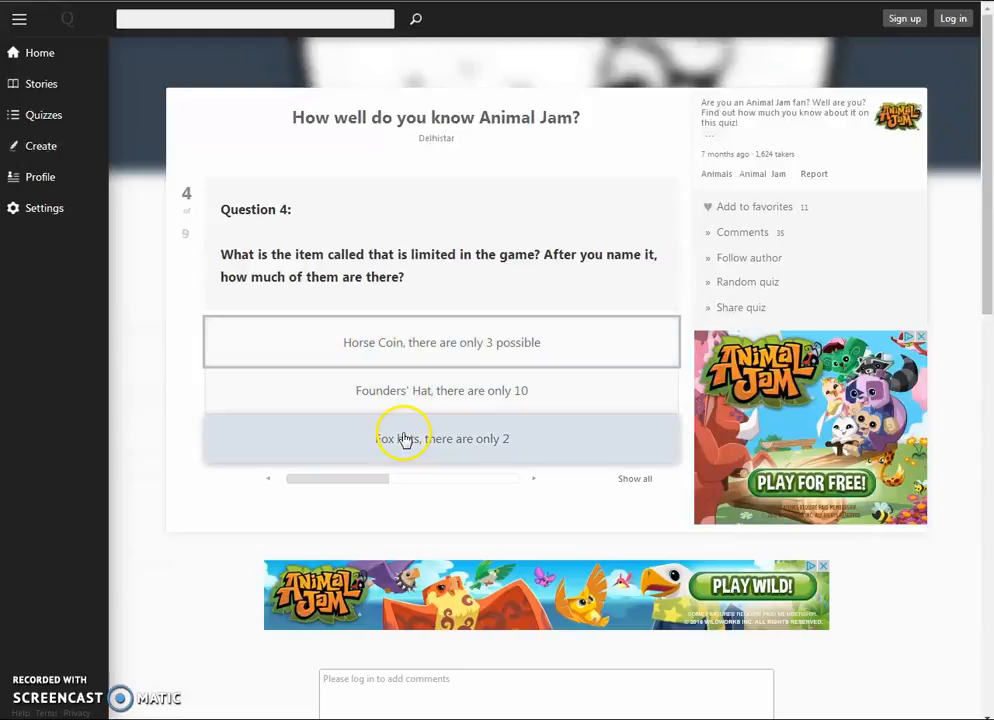
{"action": "left_click", "coordinate": [440, 438]}
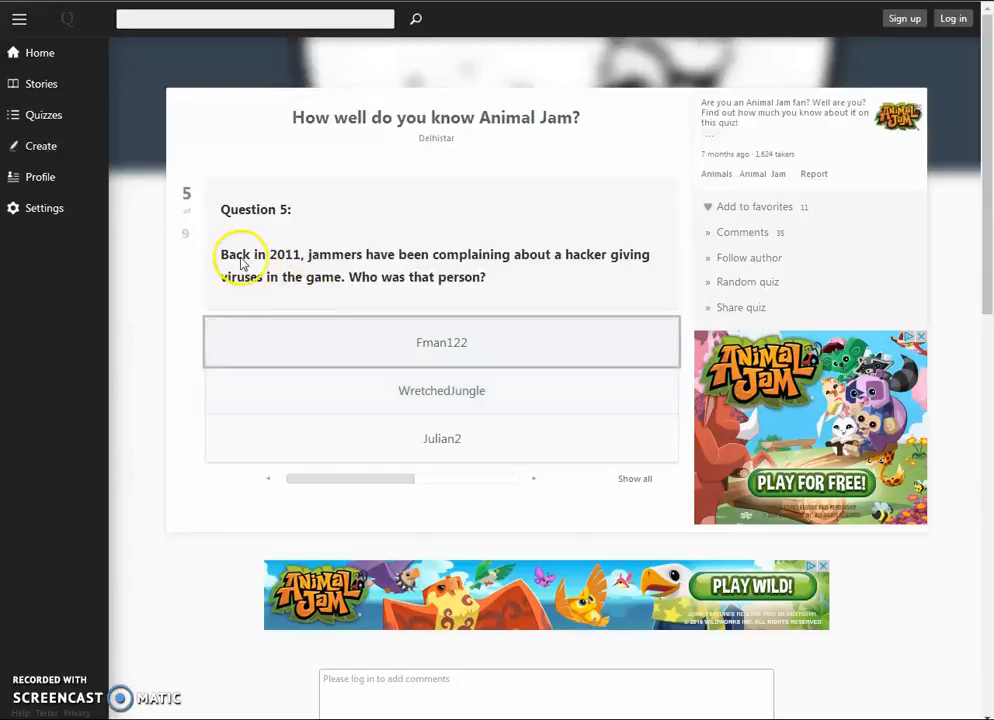
{"action": "mouse_move", "coordinate": [416, 266]}
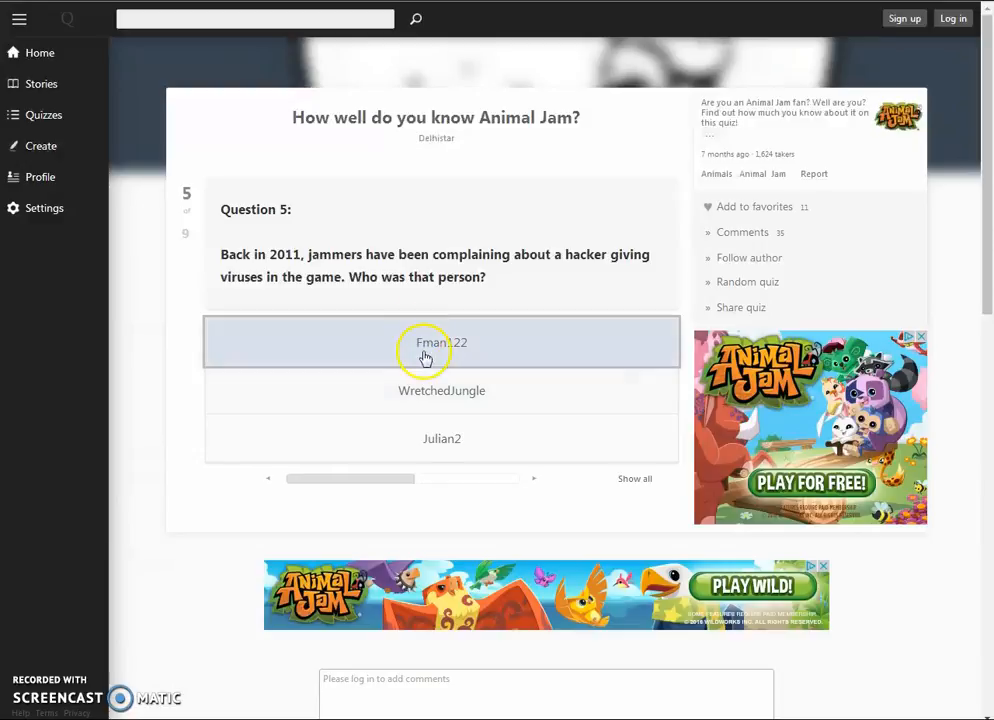
{"action": "left_click", "coordinate": [440, 342]}
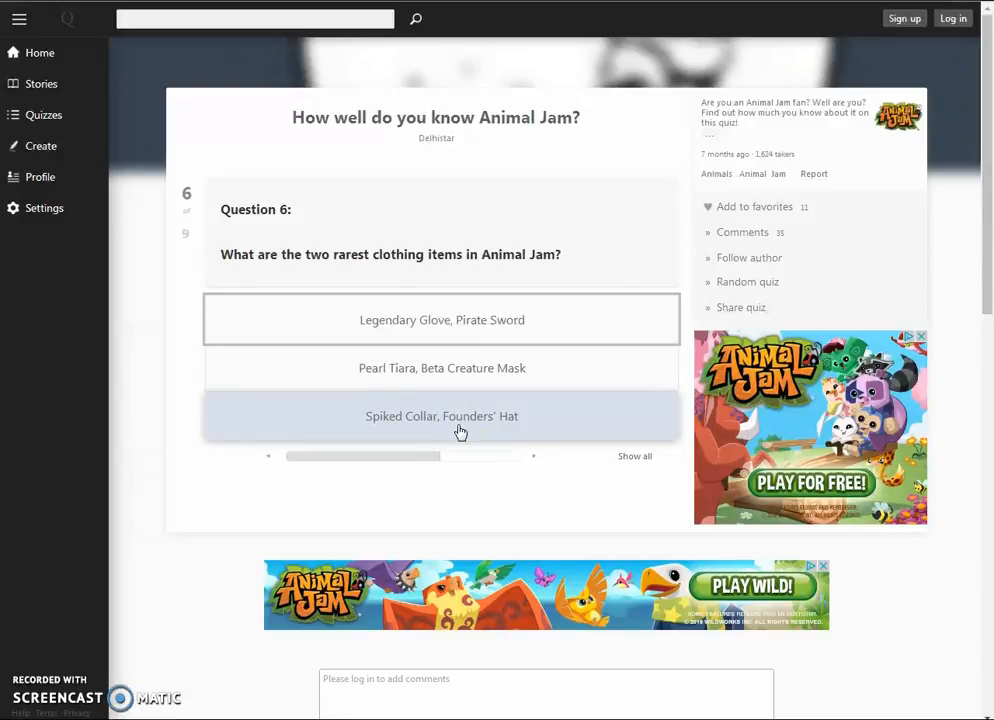
{"action": "mouse_move", "coordinate": [432, 384]}
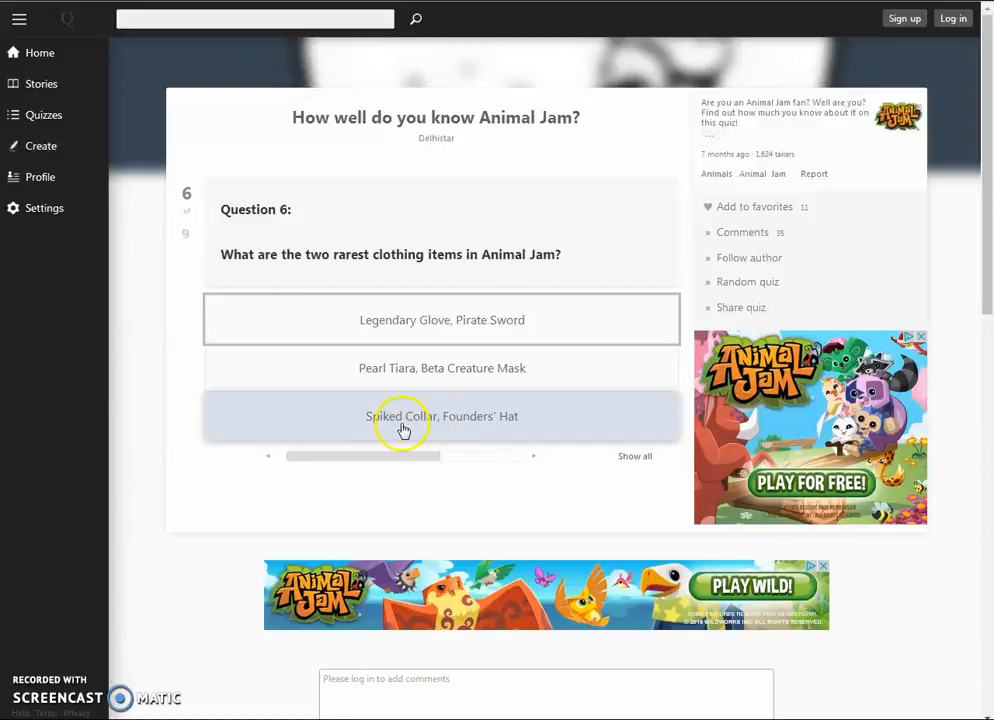
{"action": "mouse_move", "coordinate": [500, 380]}
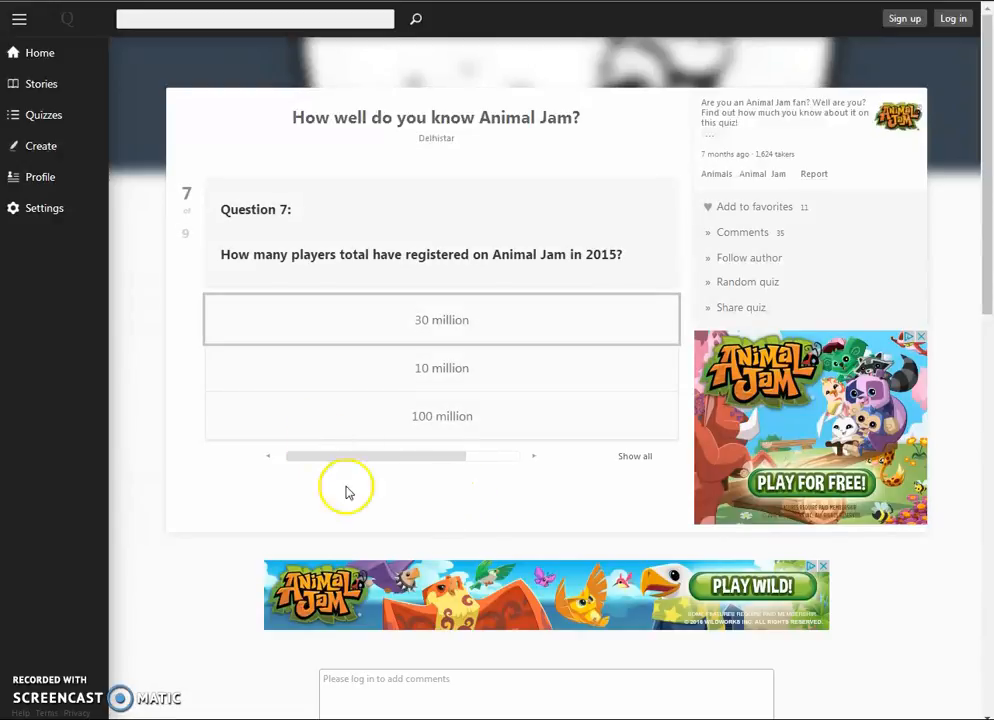
{"action": "mouse_move", "coordinate": [490, 480]}
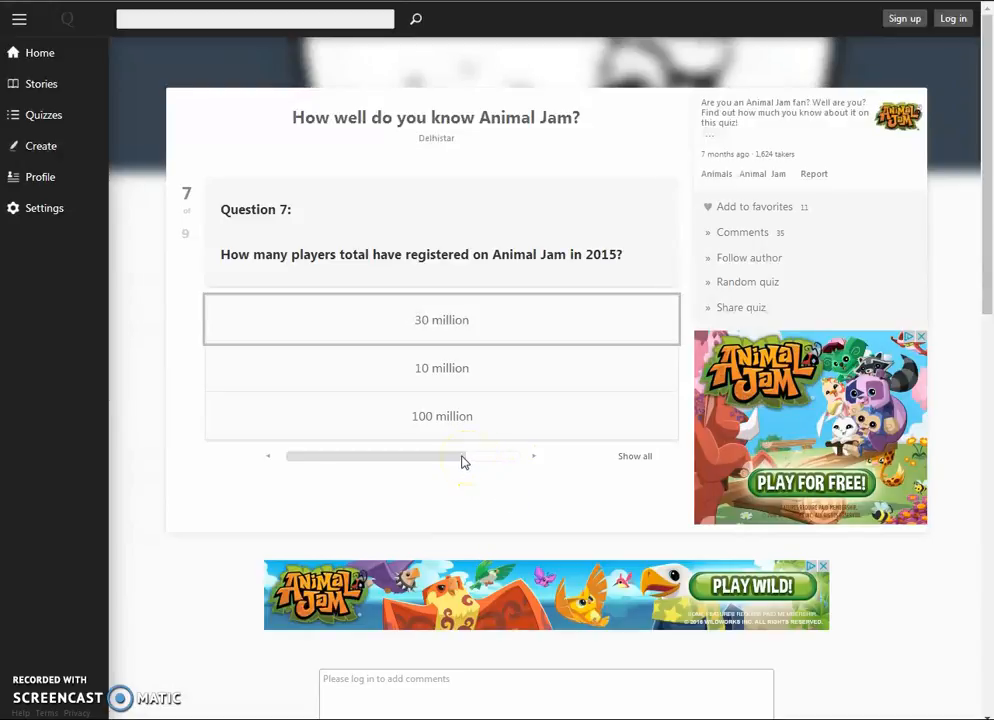
Step: Answer question 7 with '10 million'
{"action": "left_click", "coordinate": [268, 456]}
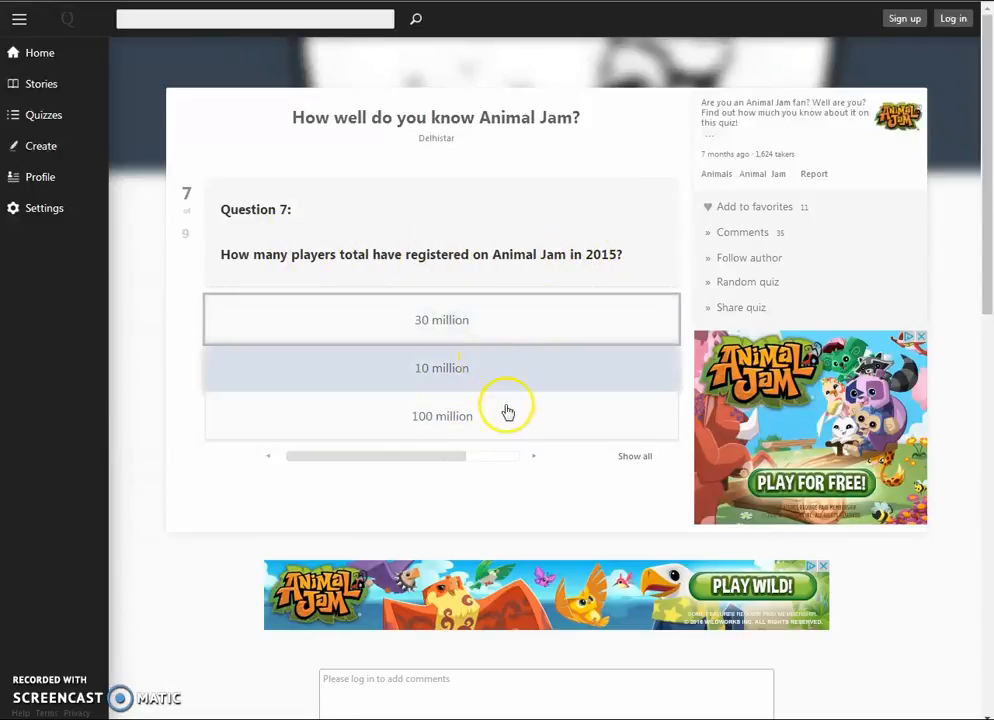
{"action": "left_click", "coordinate": [440, 368]}
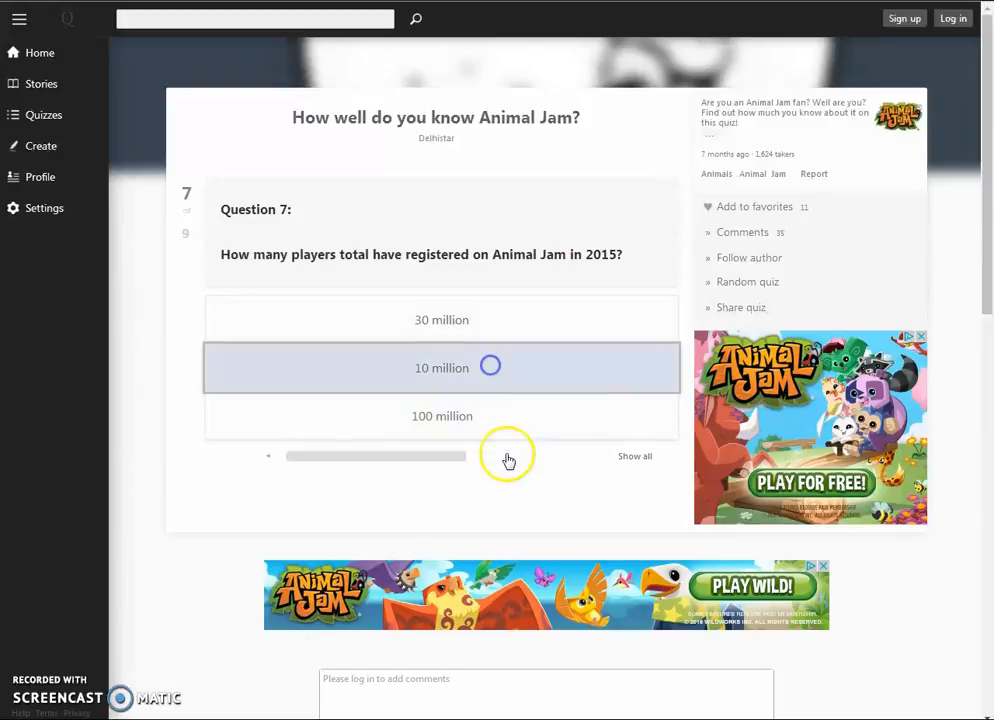
{"action": "left_click", "coordinate": [532, 456]}
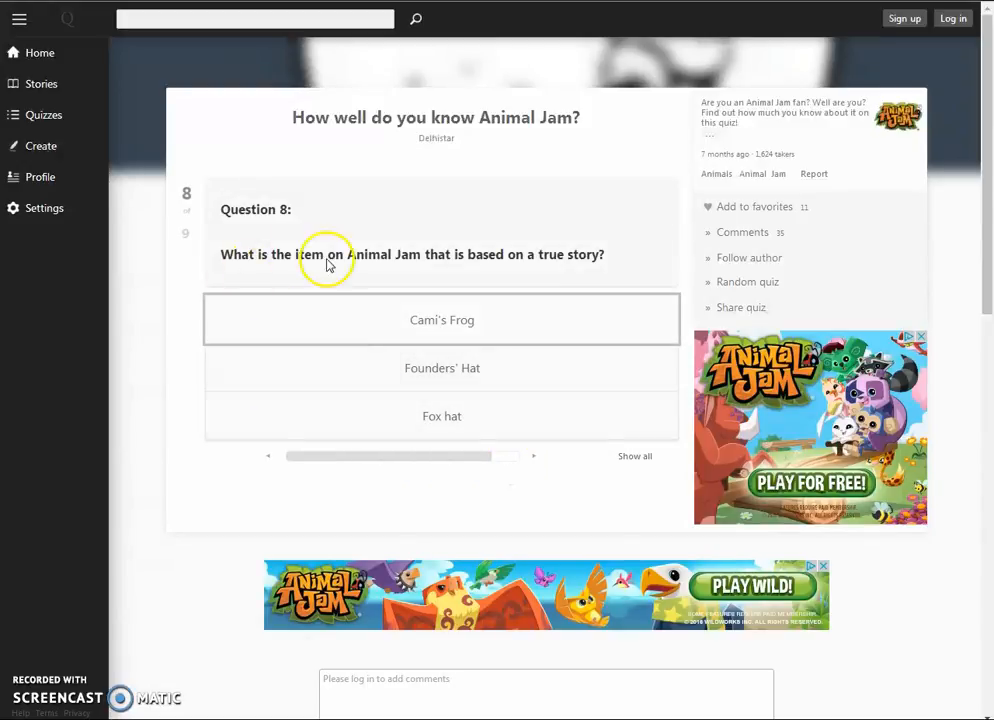
{"action": "mouse_move", "coordinate": [548, 268]}
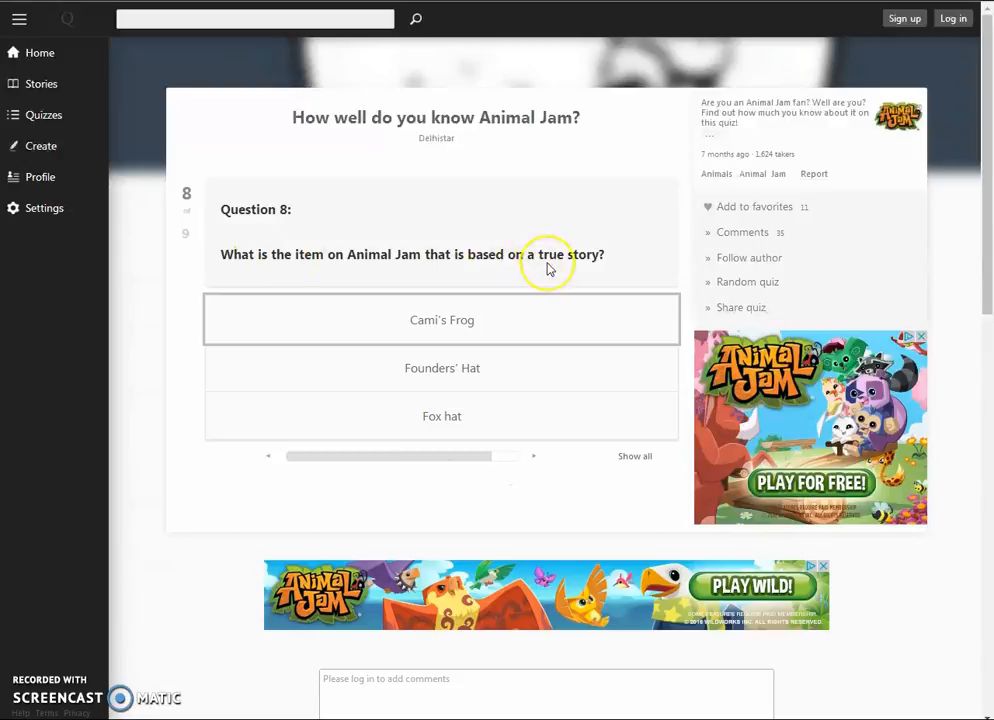
Step: Answer question 8 with 'Cami's Frog' and question 9 with 'Learning cool facts about Animals/plants', finishing the quiz
{"action": "left_click", "coordinate": [442, 320]}
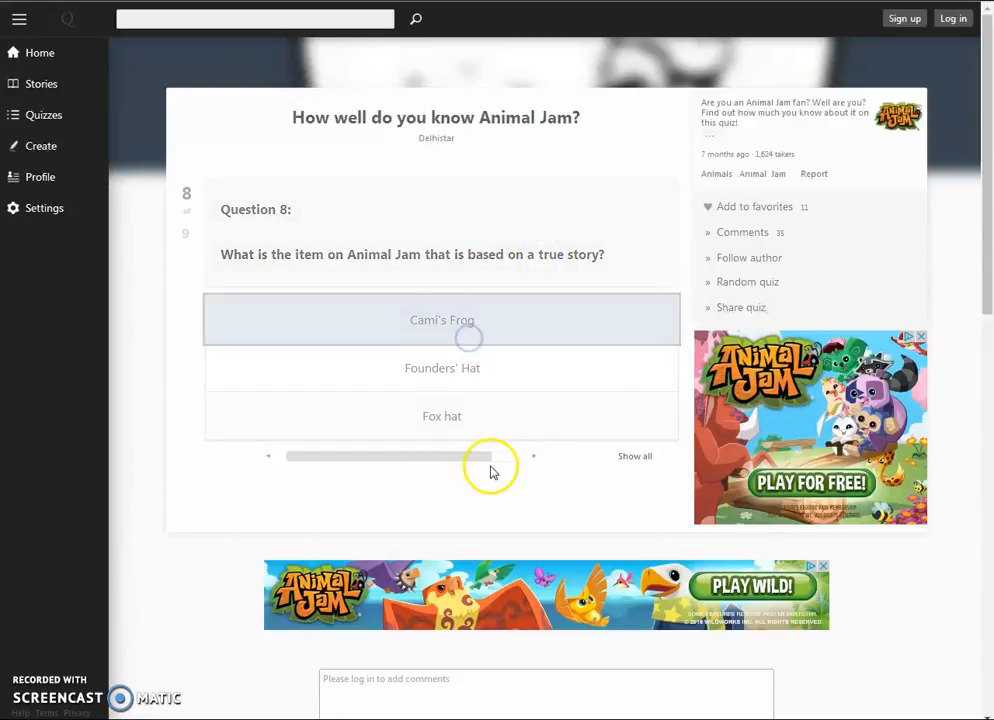
{"action": "left_click", "coordinate": [440, 320]}
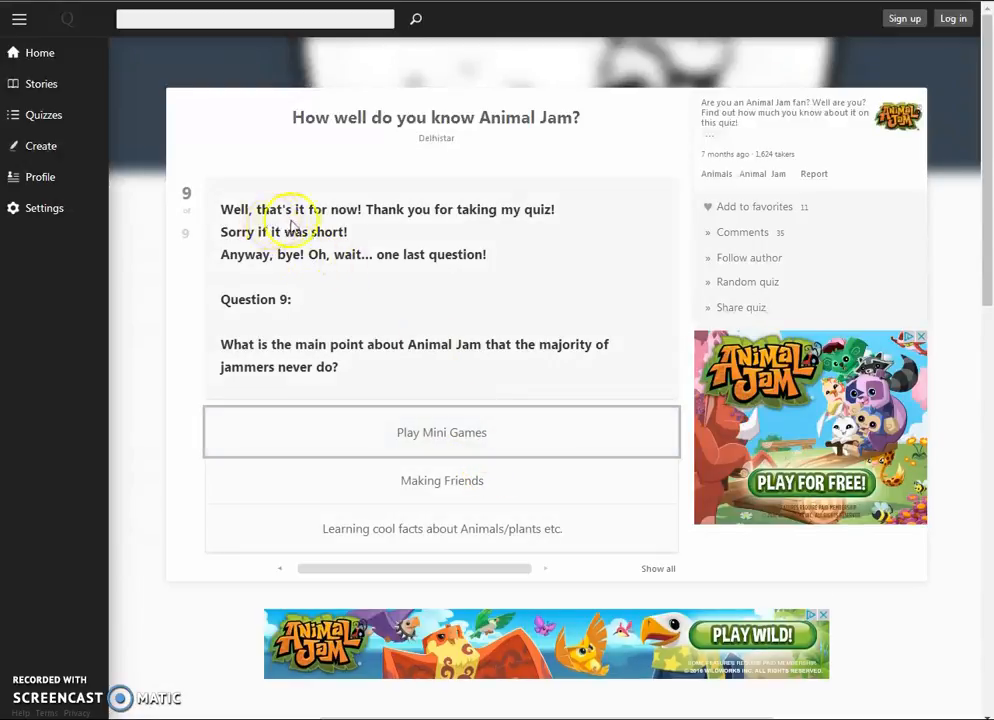
{"action": "mouse_move", "coordinate": [436, 236]}
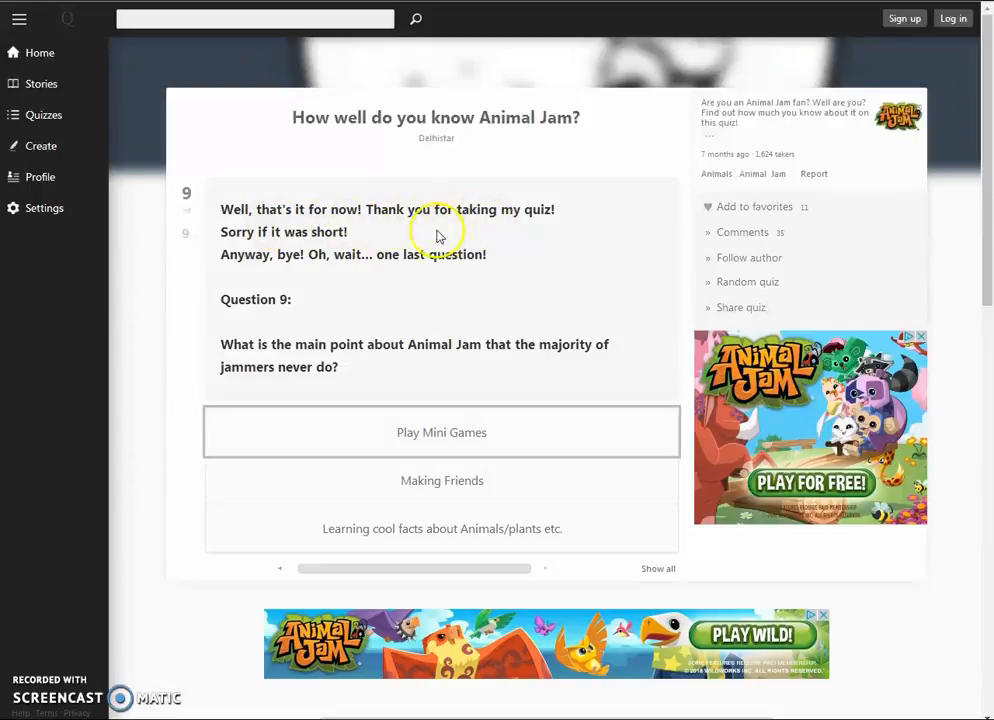
{"action": "mouse_move", "coordinate": [312, 270]}
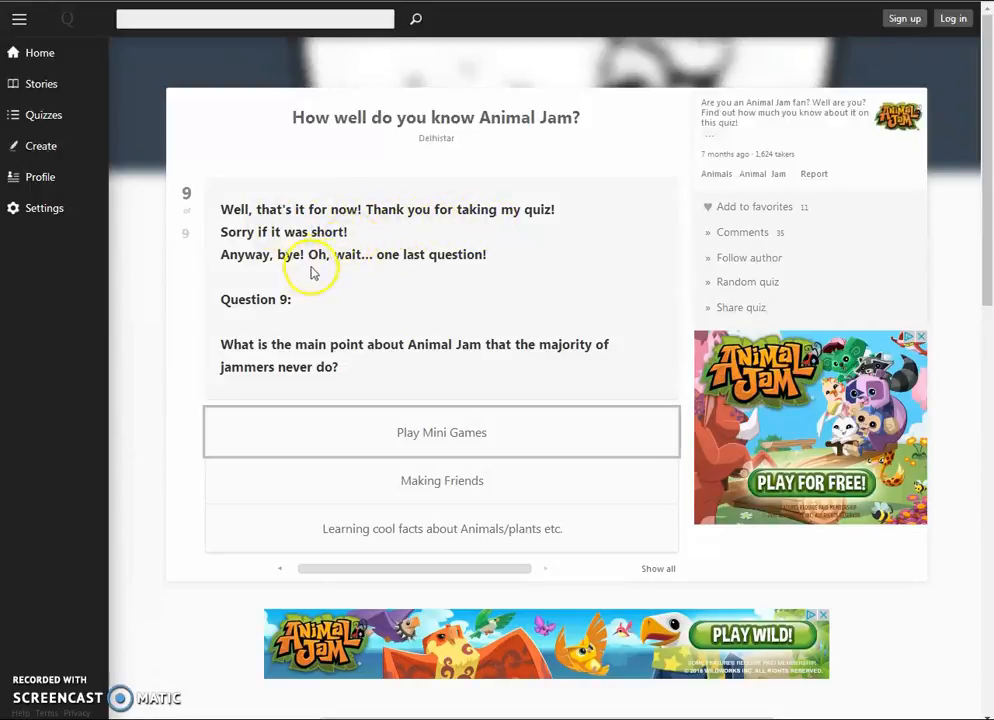
{"action": "mouse_move", "coordinate": [236, 350]}
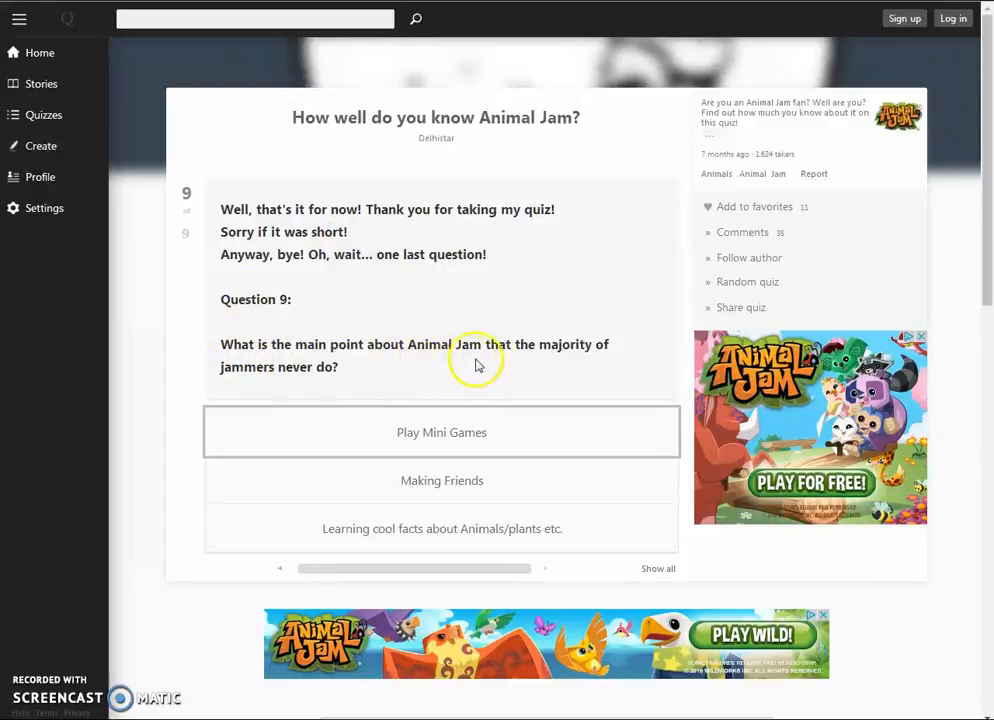
{"action": "mouse_move", "coordinate": [416, 418]}
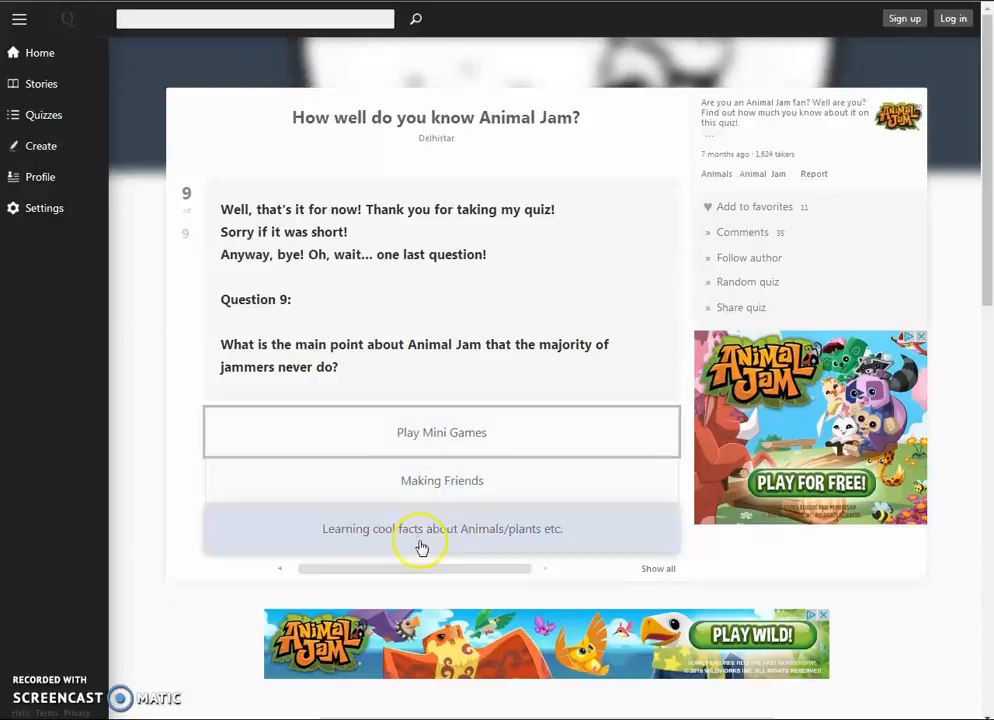
{"action": "left_click", "coordinate": [440, 528]}
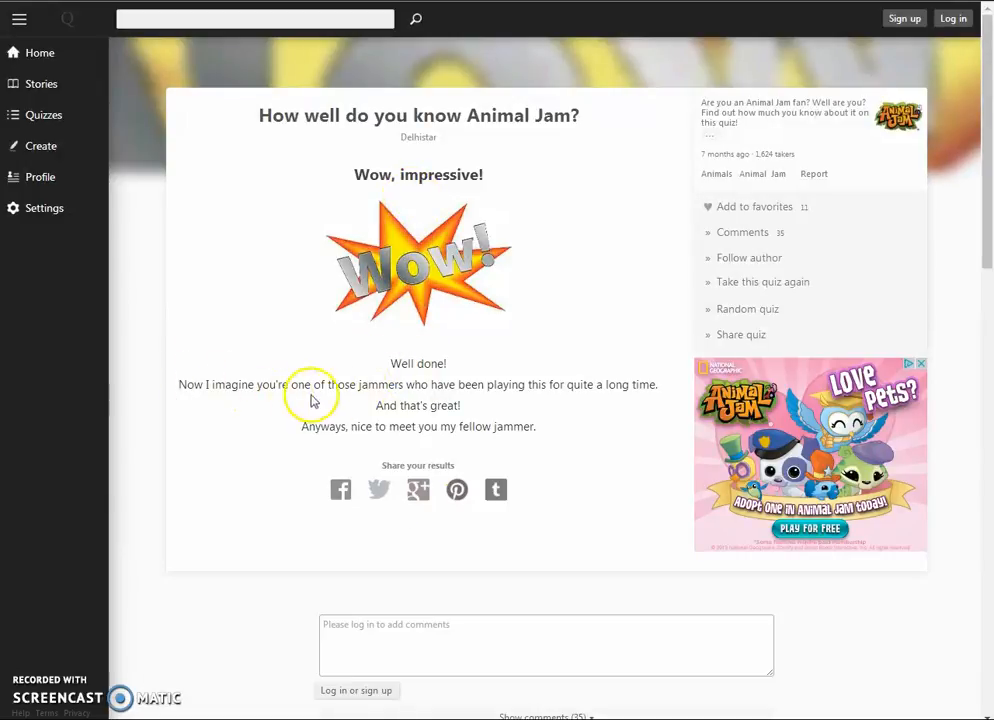
{"action": "mouse_move", "coordinate": [556, 392]}
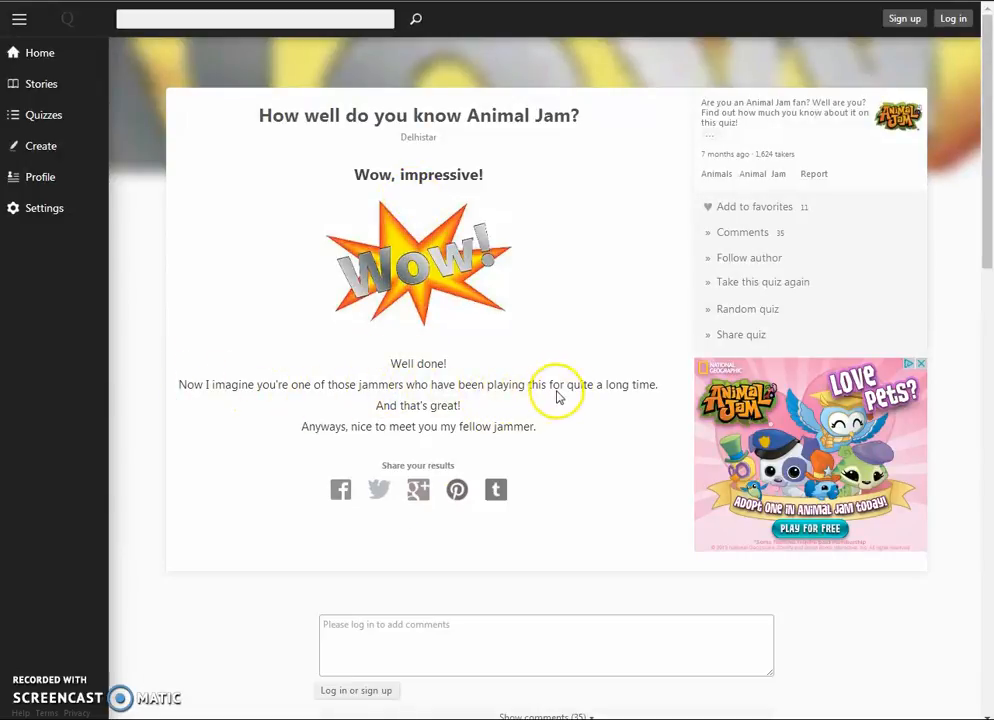
{"action": "mouse_move", "coordinate": [432, 400]}
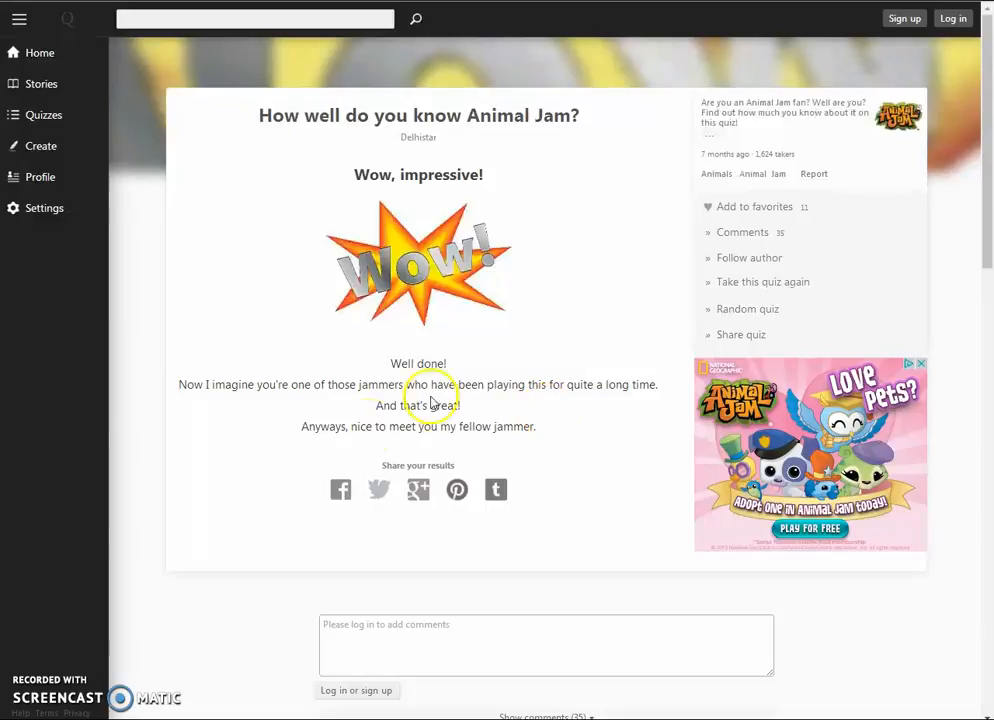
{"action": "mouse_move", "coordinate": [350, 440]}
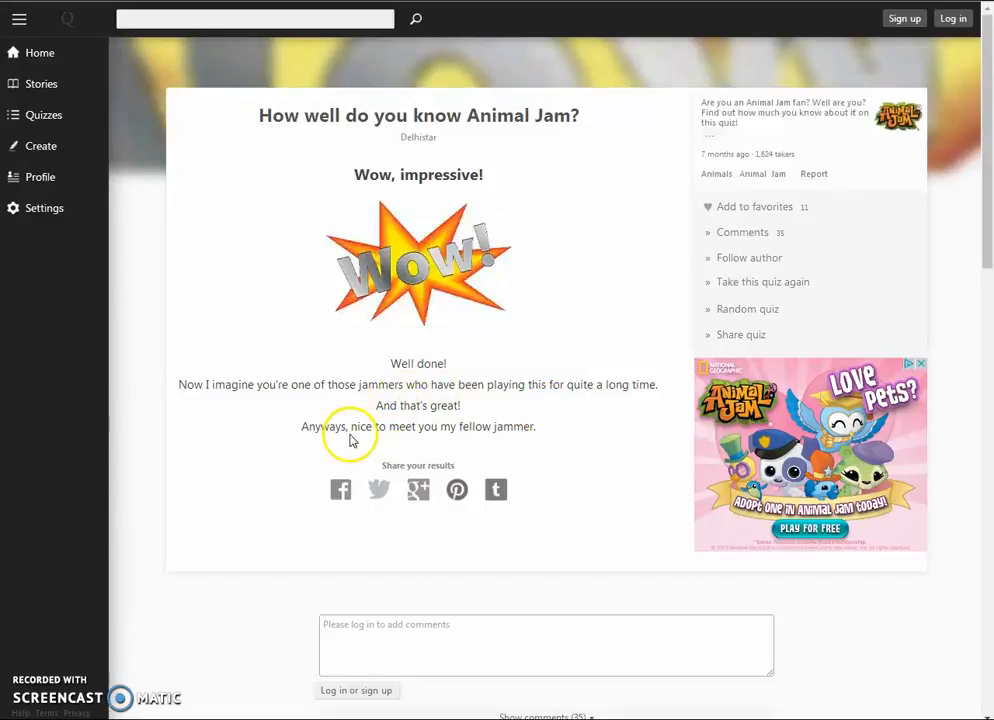
{"action": "mouse_move", "coordinate": [488, 434]}
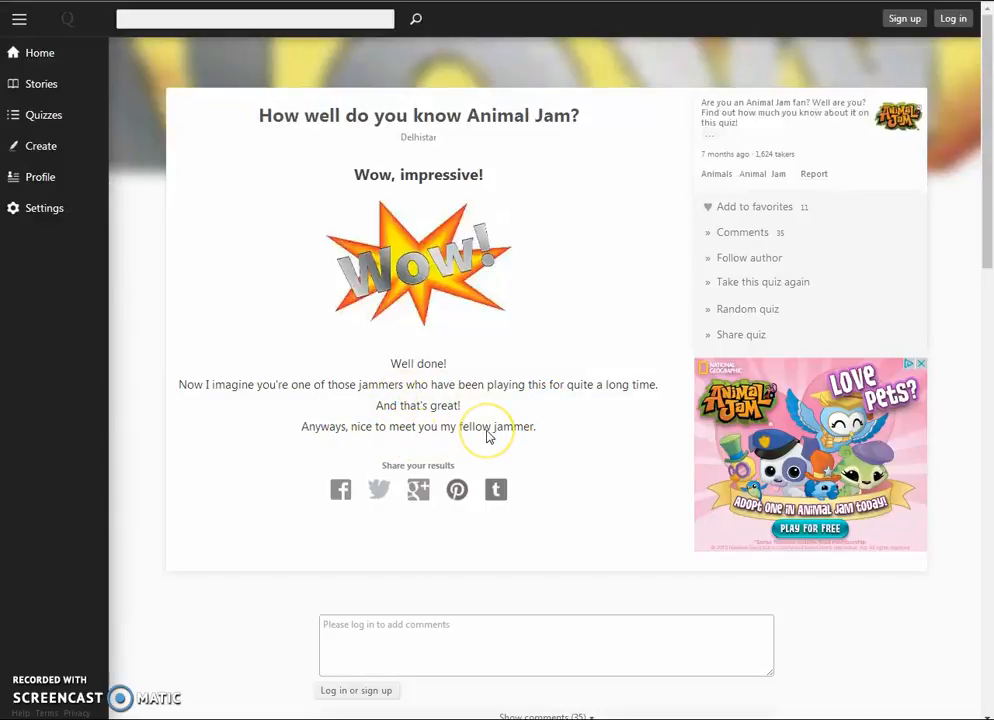